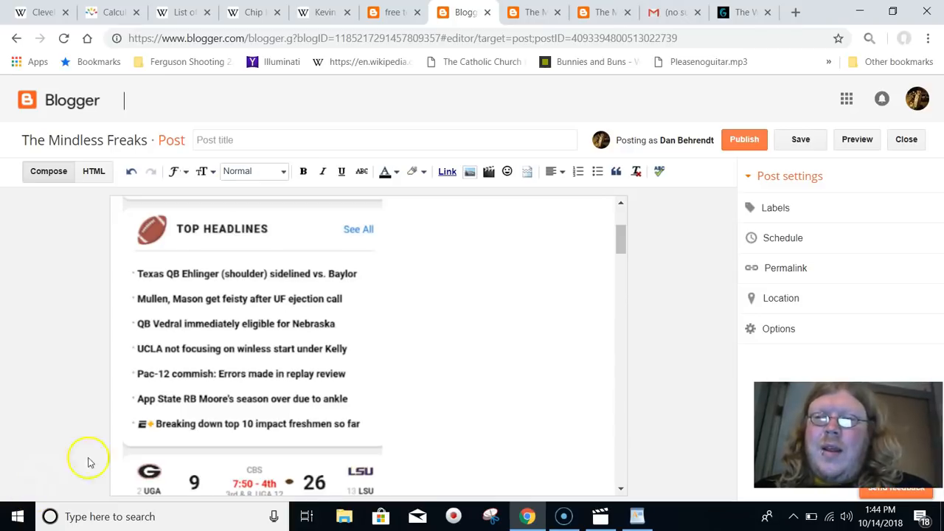
mouse_move(315, 352)
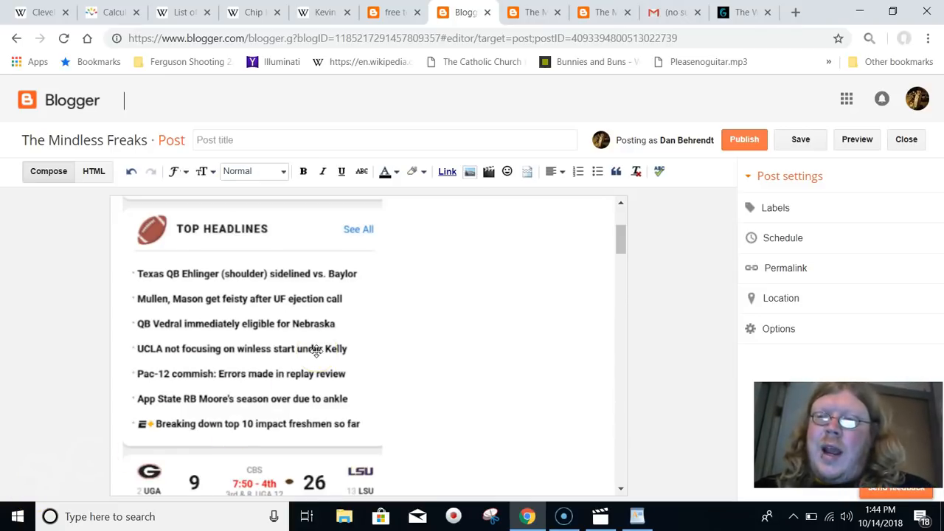
mouse_move(445, 314)
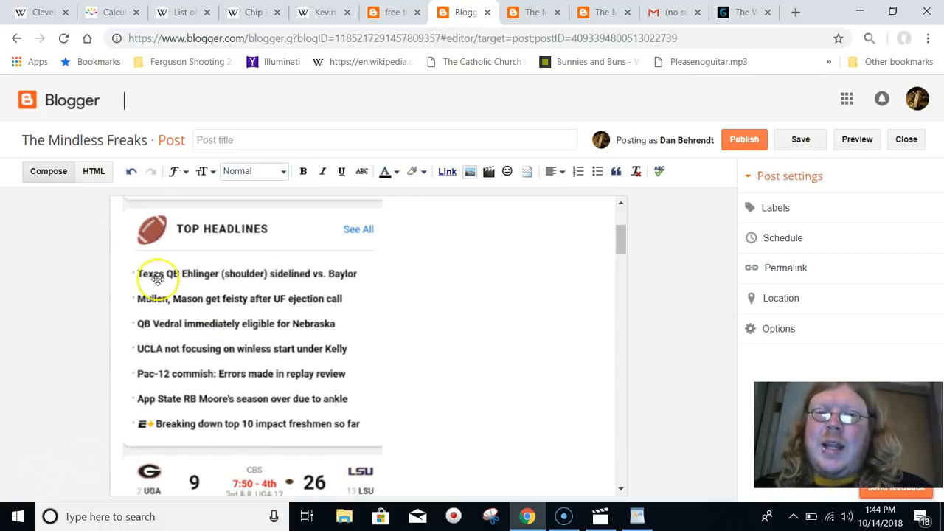
mouse_move(179, 360)
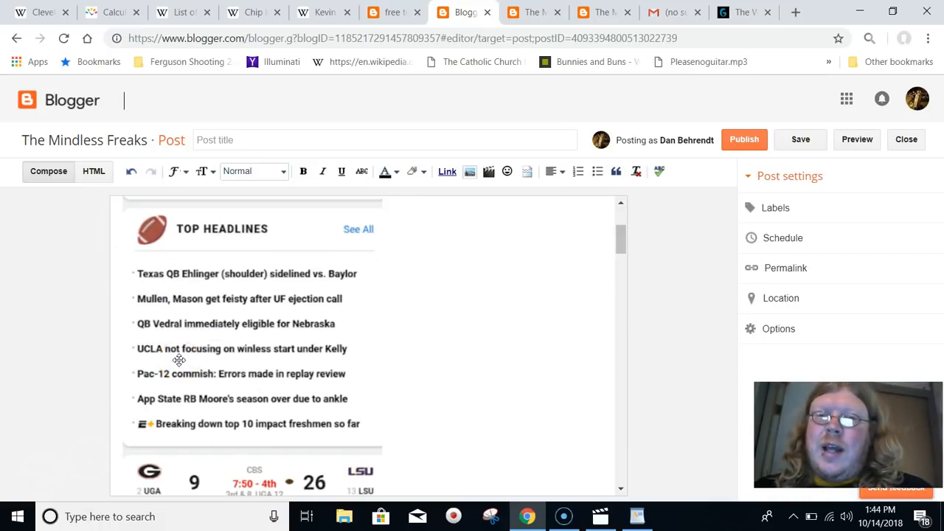
mouse_move(447, 355)
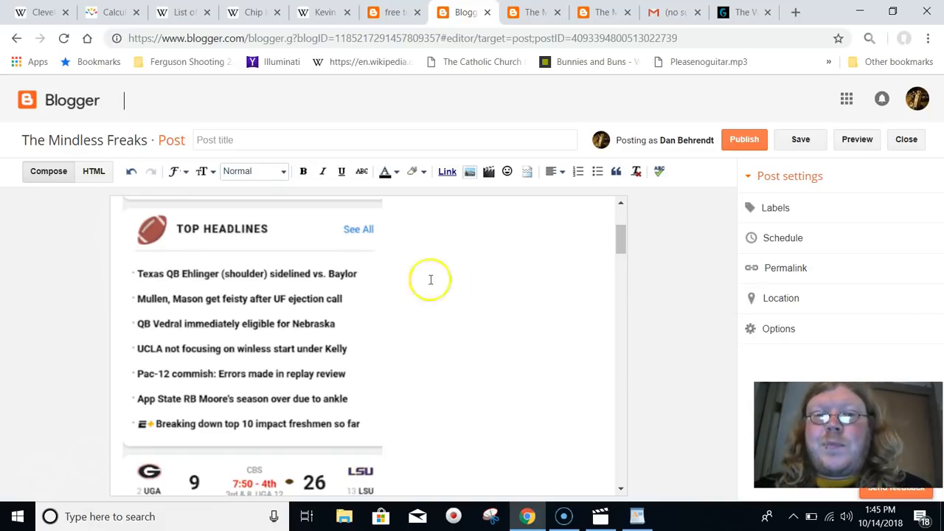
mouse_move(344, 344)
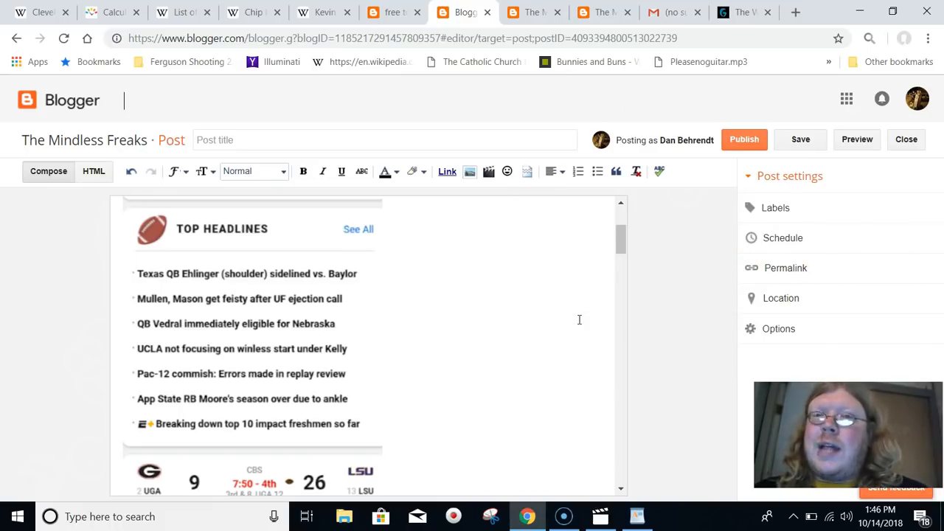
mouse_move(325, 62)
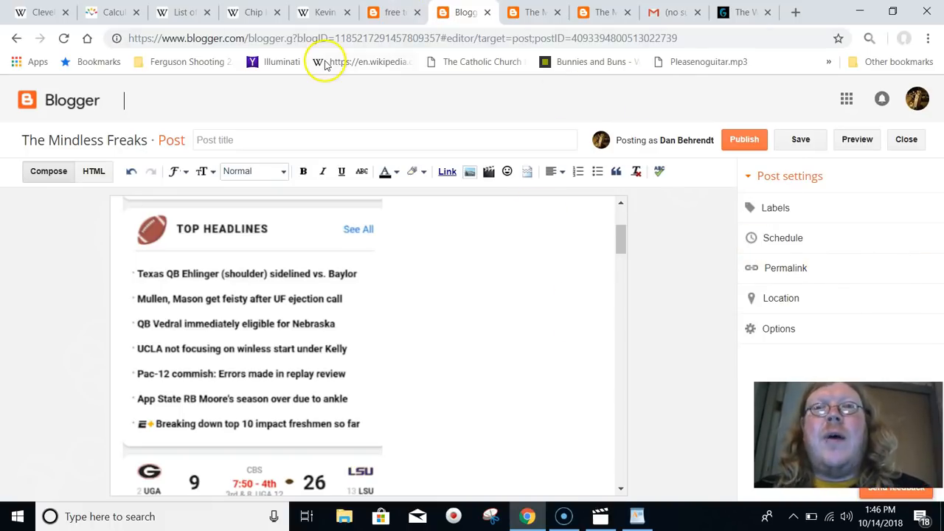
mouse_move(317, 61)
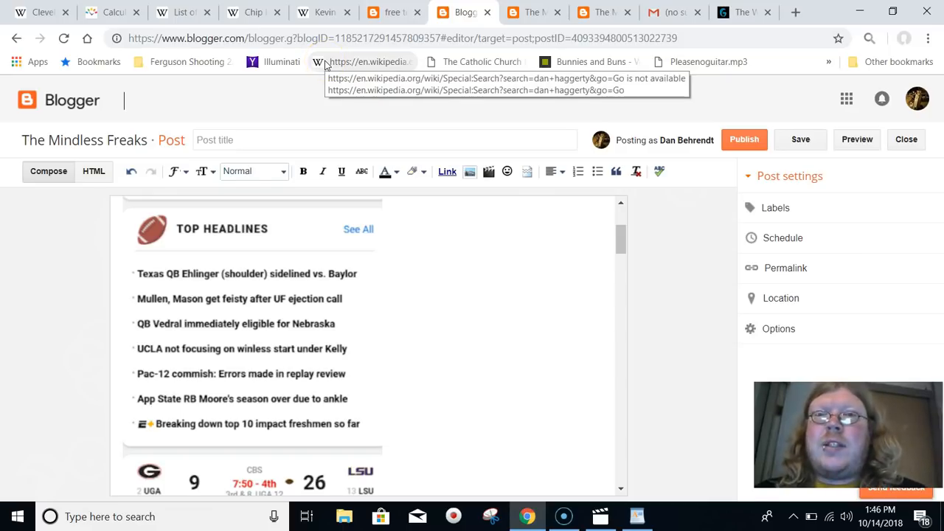
mouse_move(323, 13)
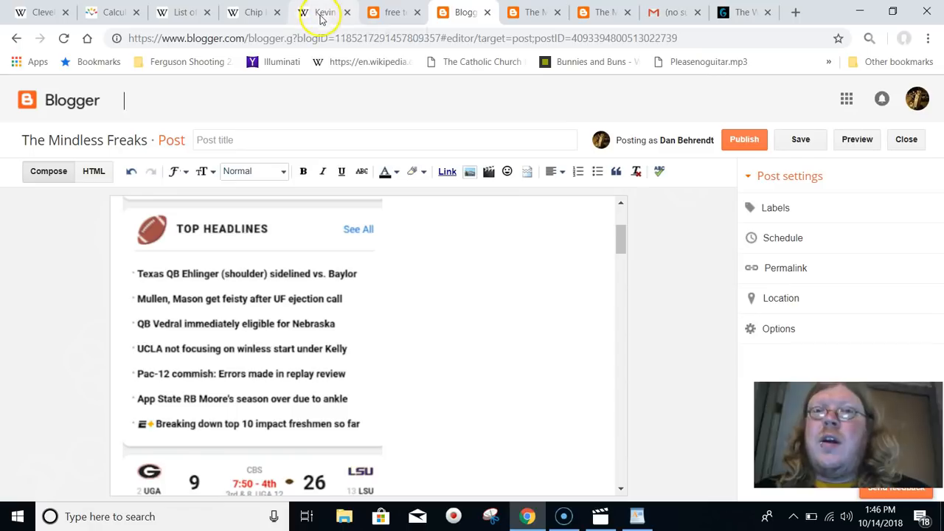
mouse_move(320, 13)
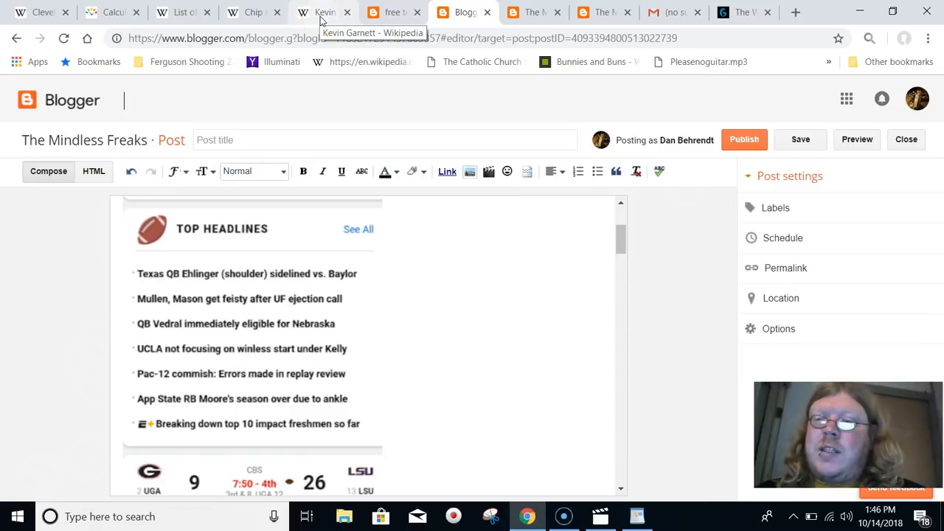
- Type 'lupercalia' into Chrome's search bar, leaving the suggestions open and unsubmitted
type("lup")
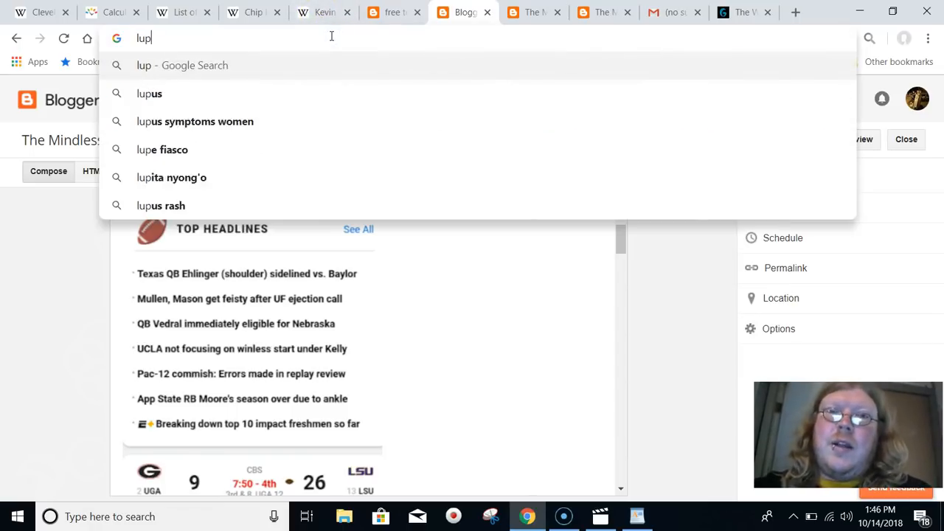
type("ercalia")
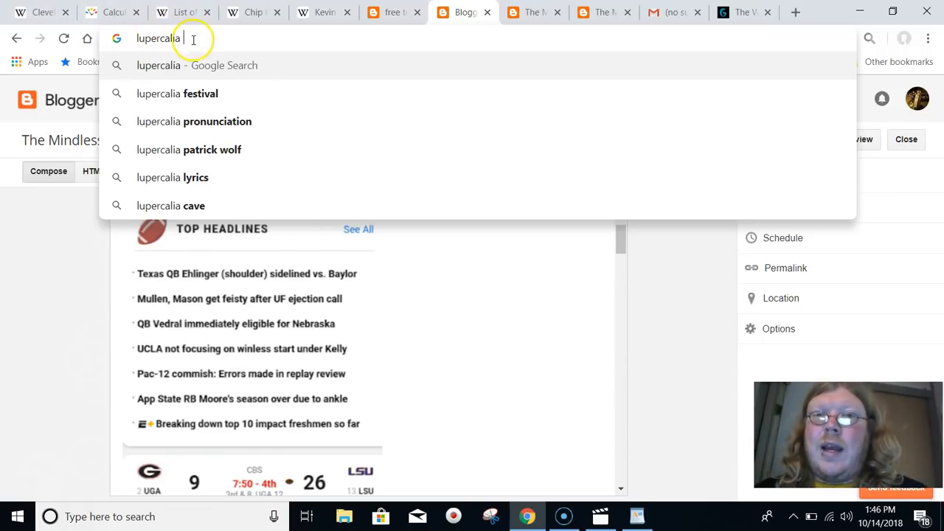
mouse_move(420, 258)
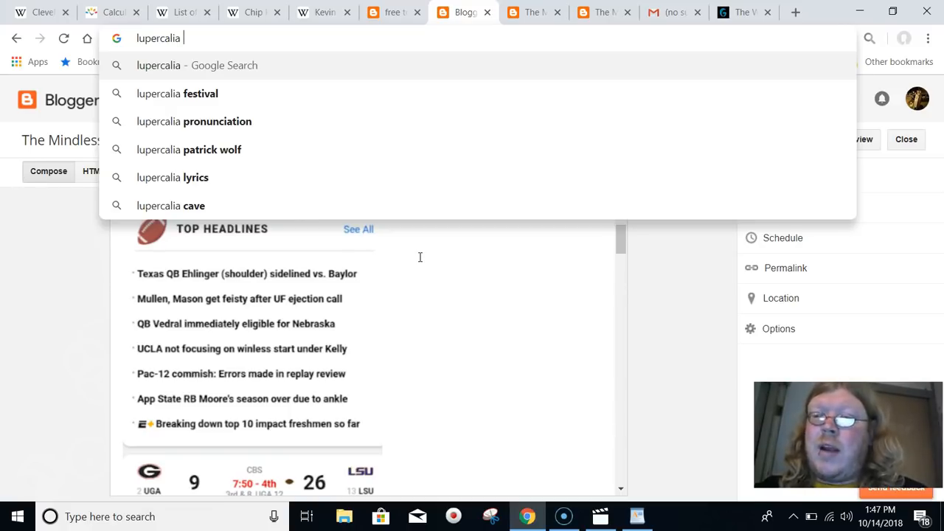
mouse_move(132, 244)
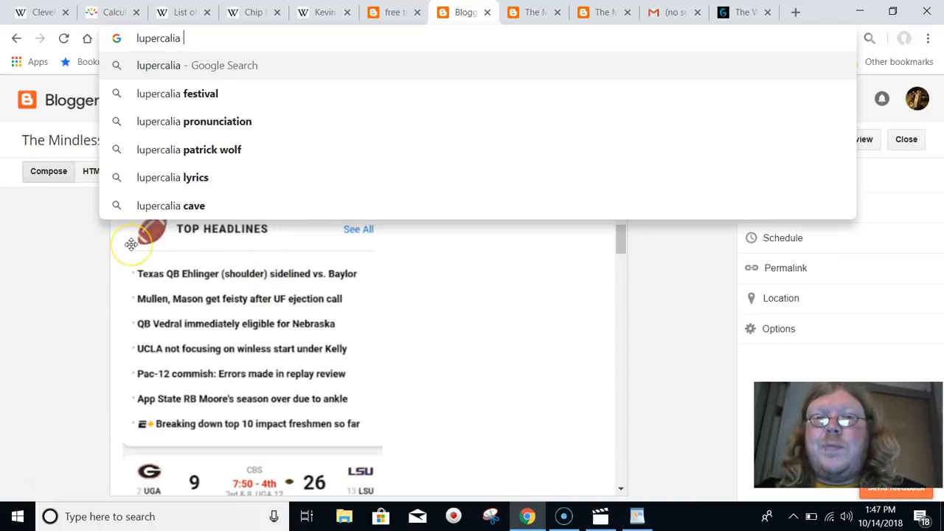
mouse_move(453, 368)
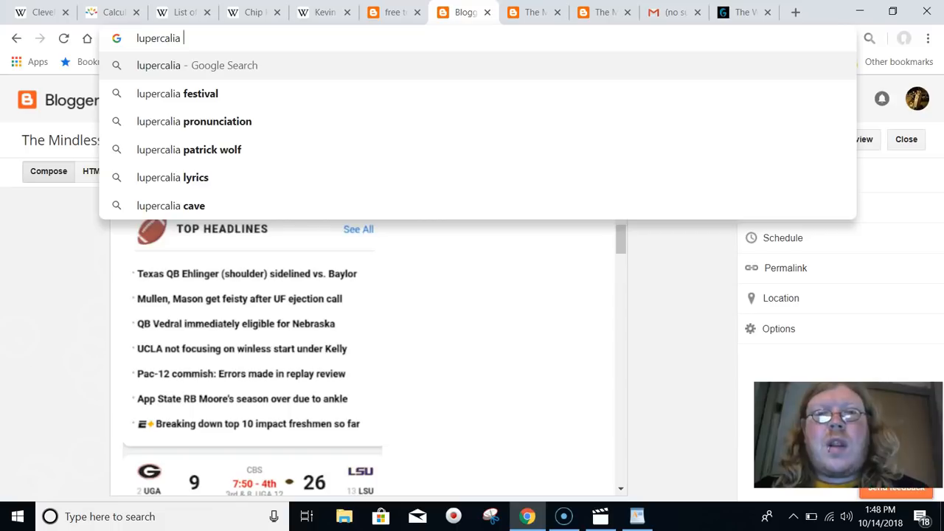
mouse_move(106, 238)
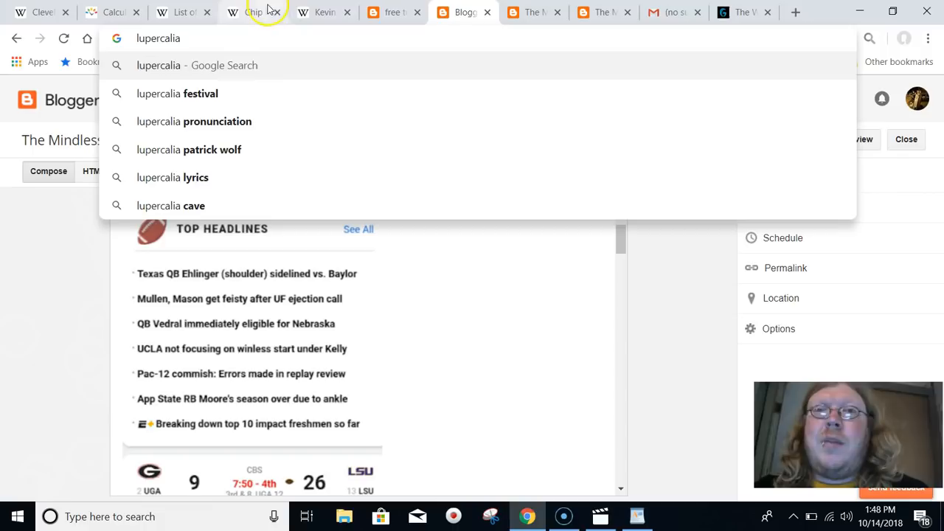
- Search Wikipedia for 'mike riley' and read his article down to his early life
left_click(325, 11)
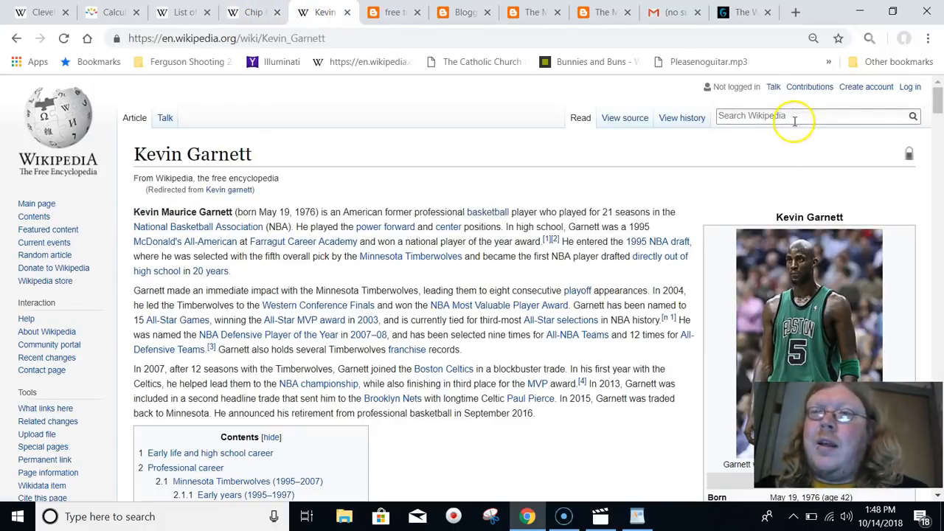
type("mike riley")
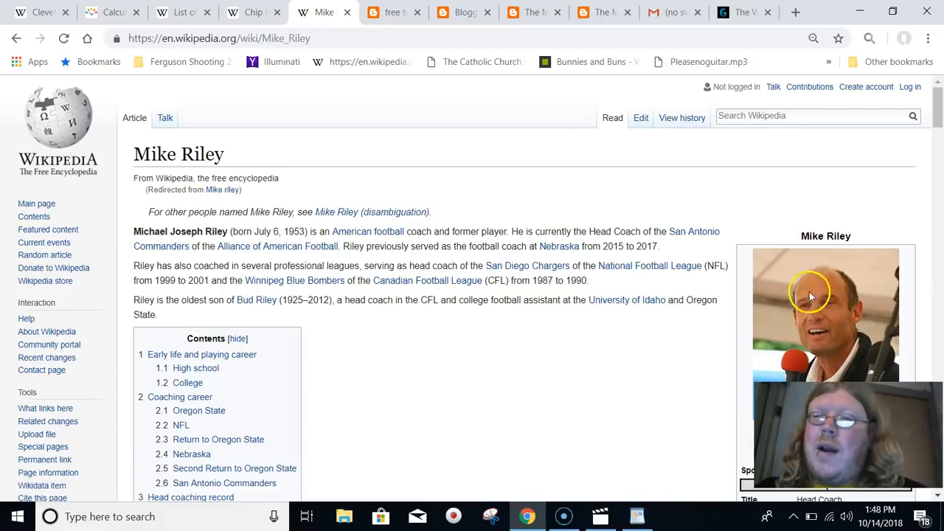
scroll("down", 3)
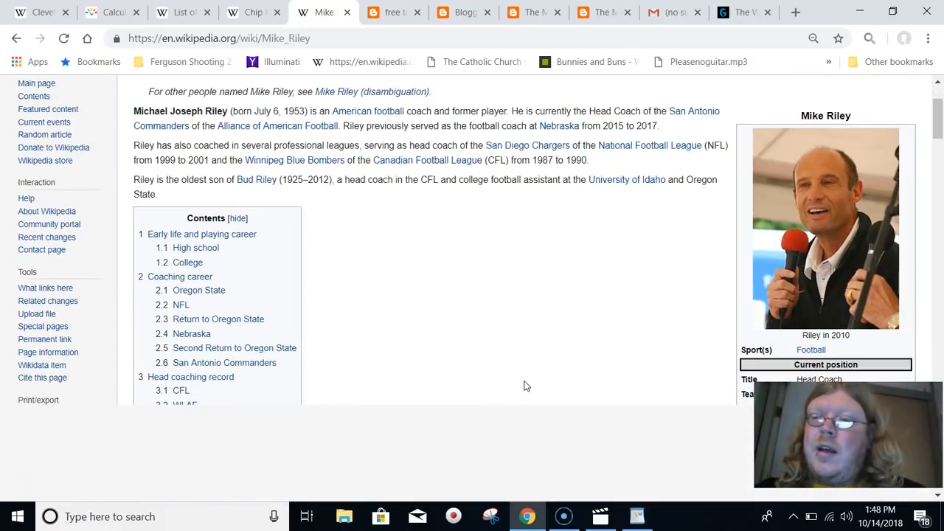
mouse_move(818, 224)
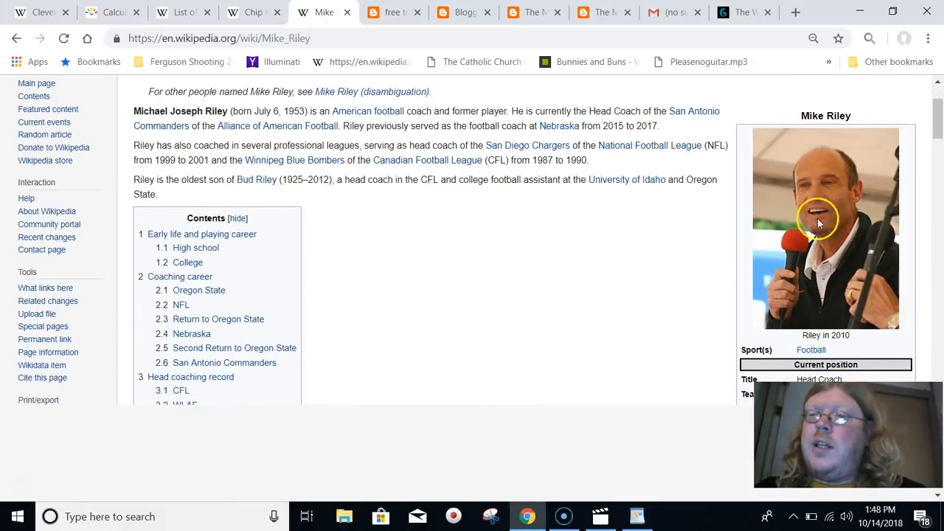
mouse_move(528, 257)
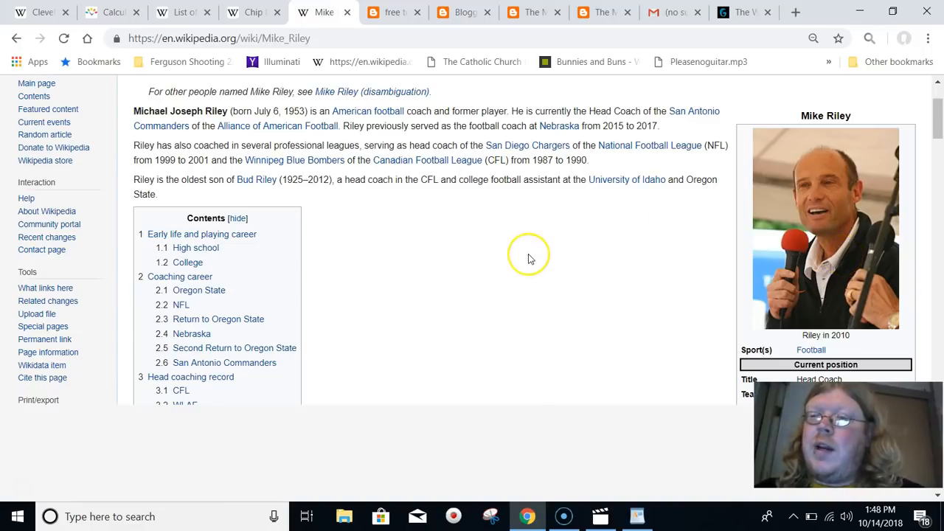
mouse_move(830, 171)
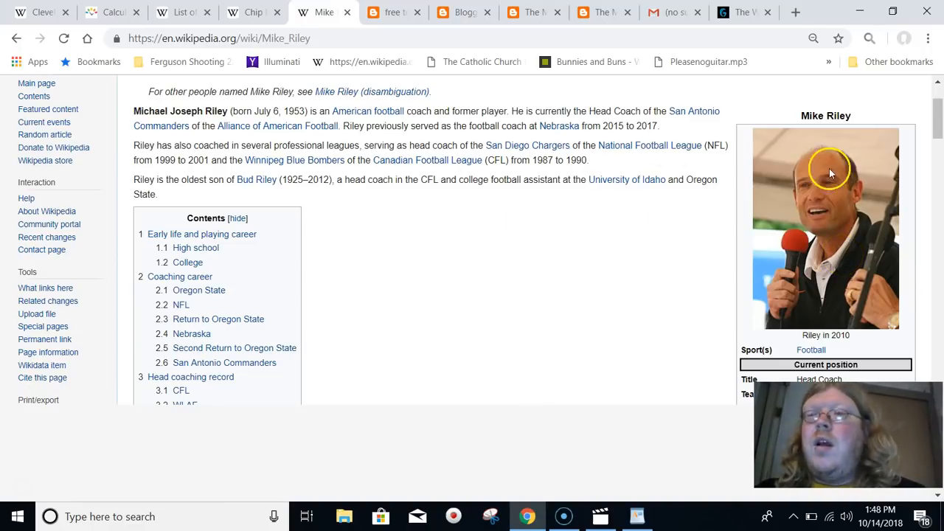
mouse_move(506, 313)
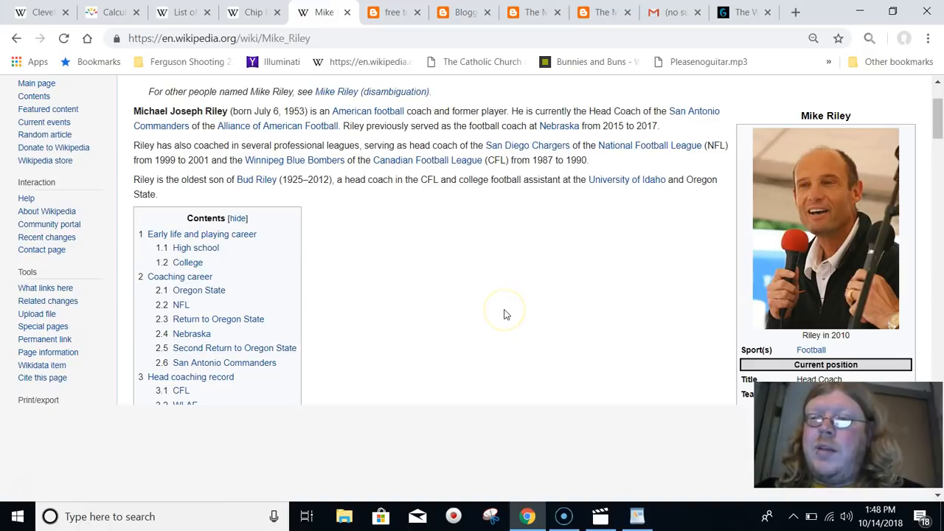
scroll("down", 3)
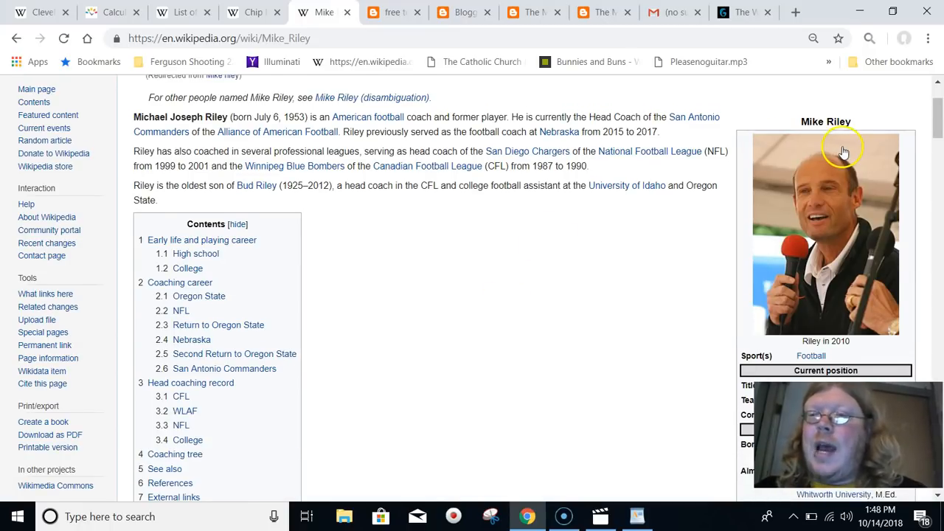
mouse_move(818, 235)
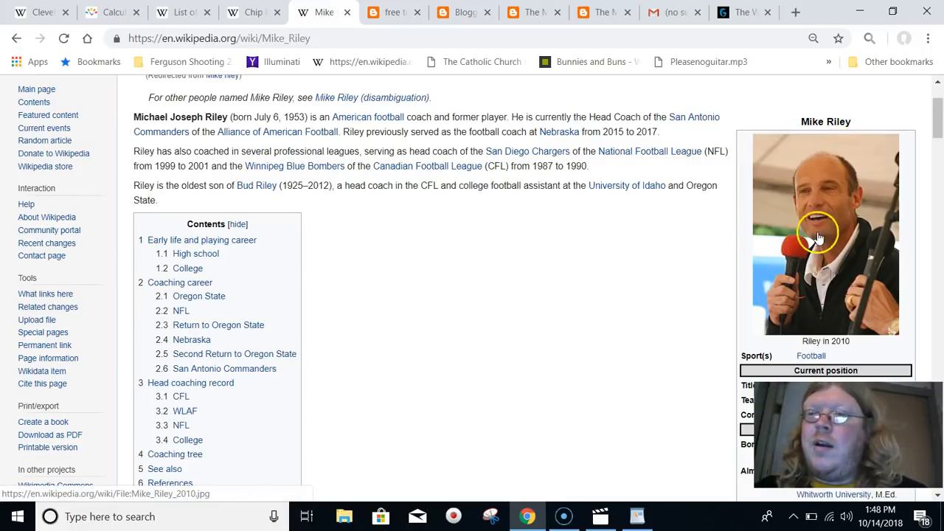
scroll("down", 3)
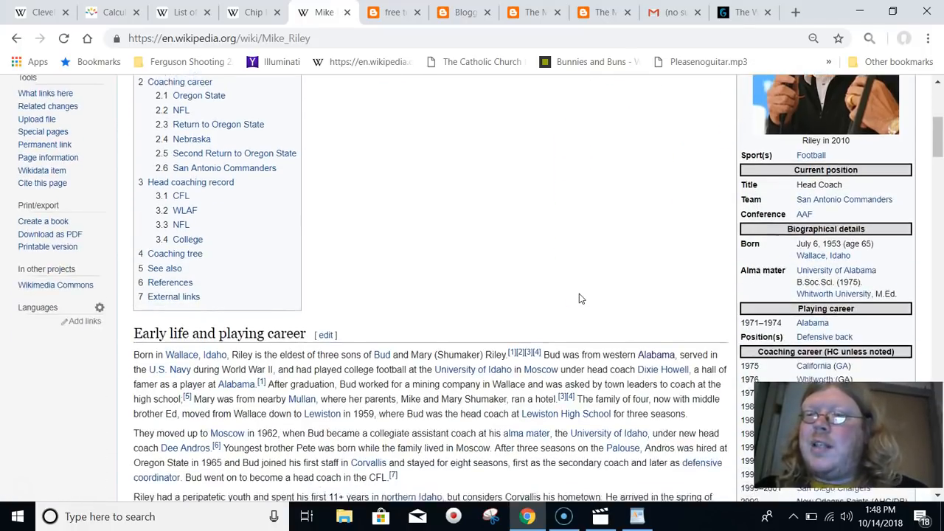
scroll("down", 3)
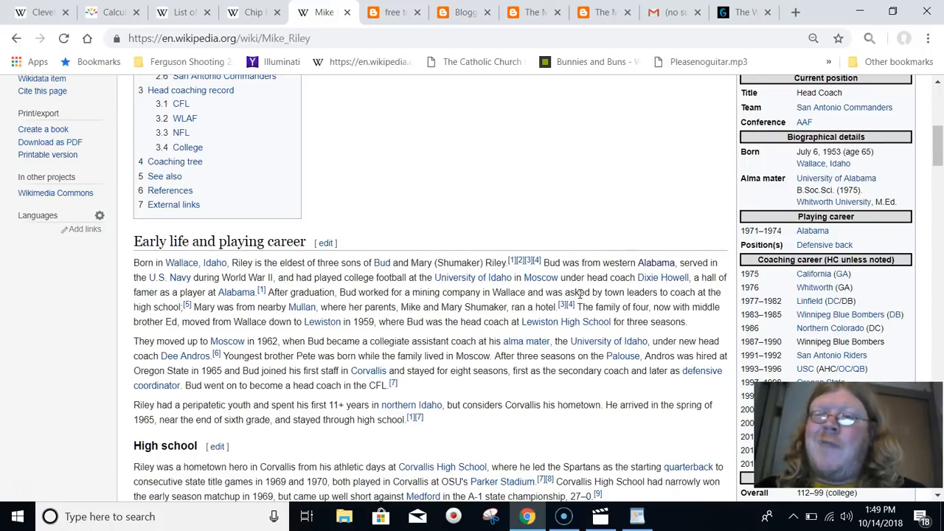
scroll("up", 3)
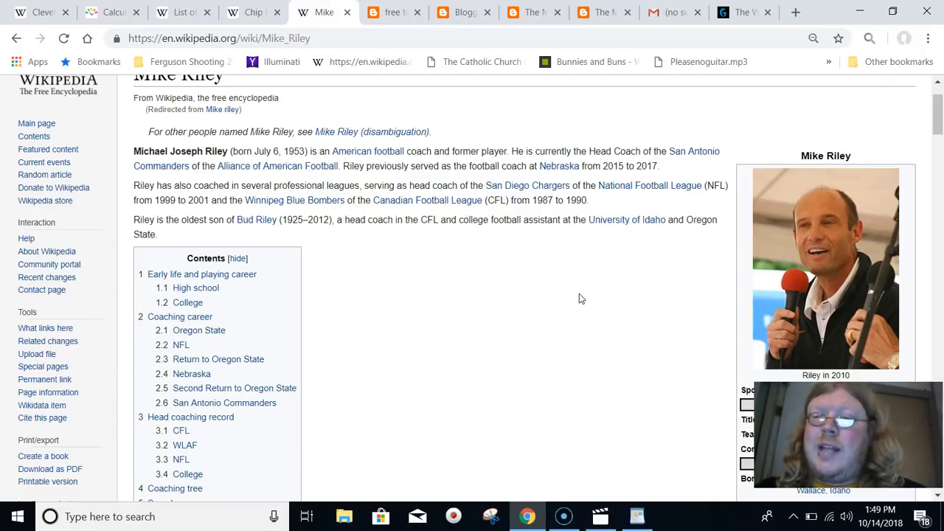
mouse_move(609, 413)
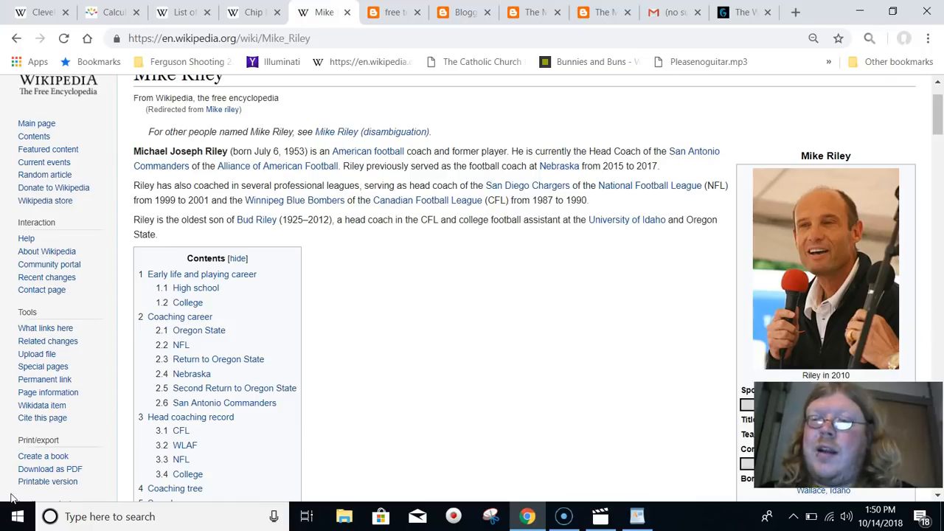
mouse_move(19, 492)
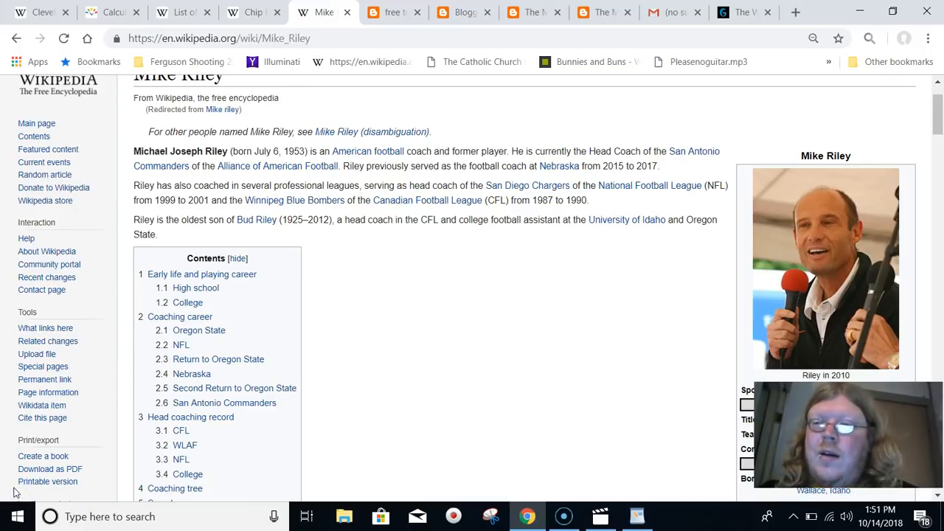
mouse_move(442, 404)
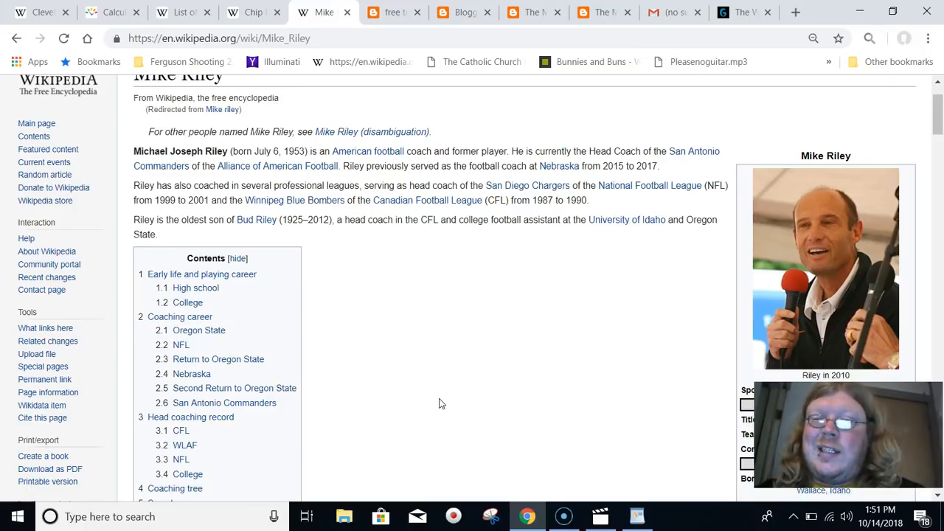
mouse_move(627, 373)
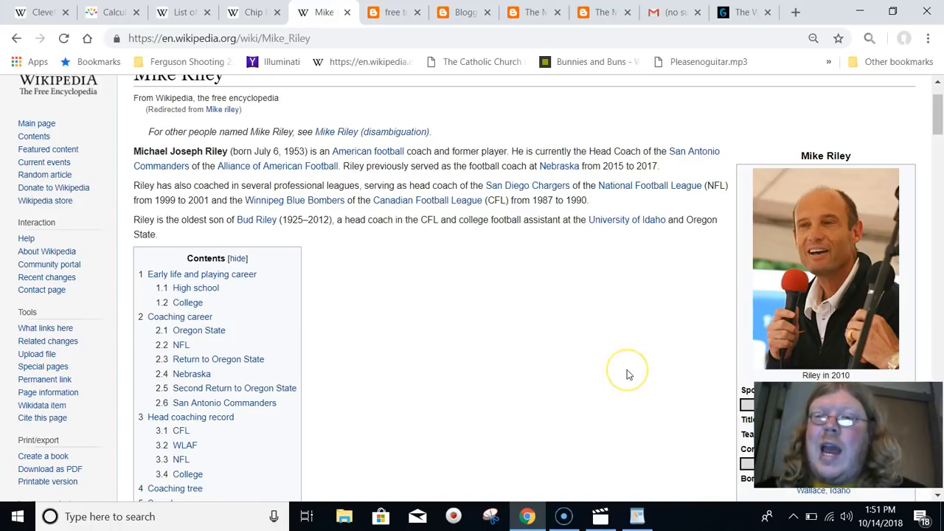
mouse_move(628, 375)
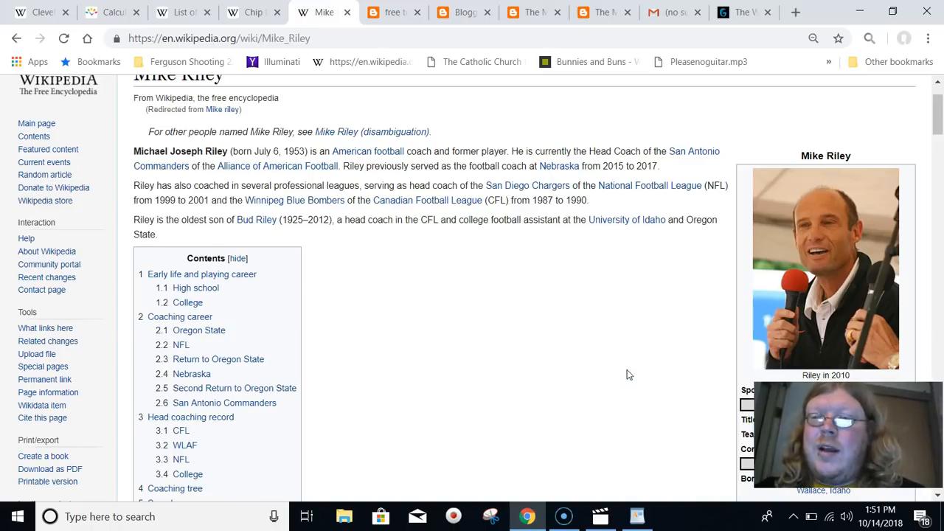
scroll("up", 3)
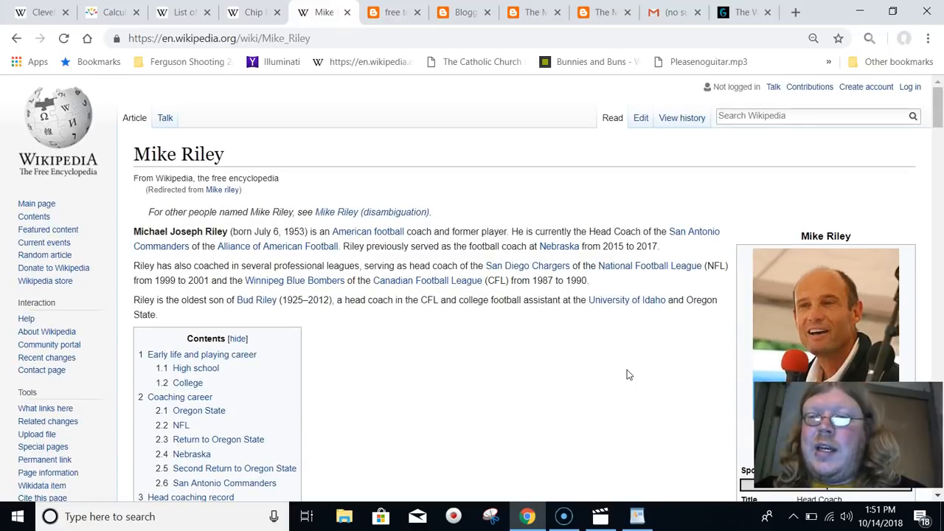
scroll("up", 3)
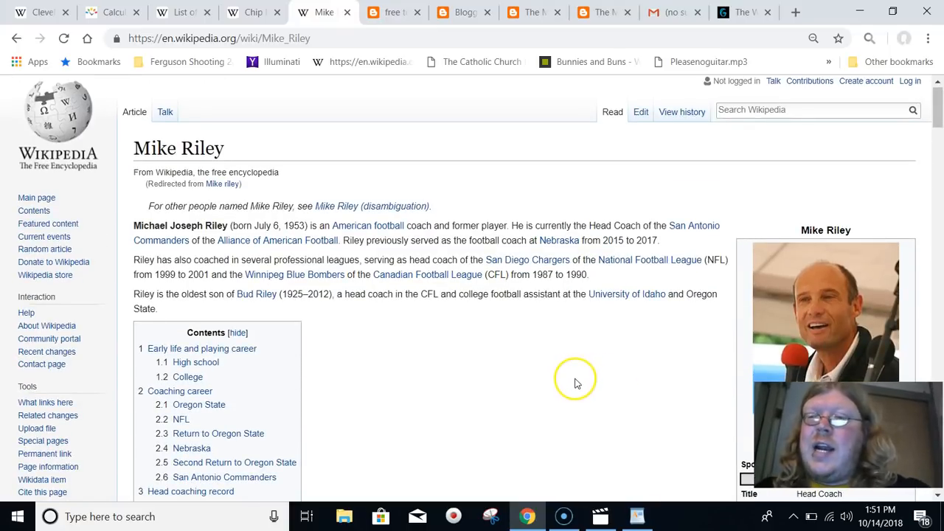
mouse_move(579, 384)
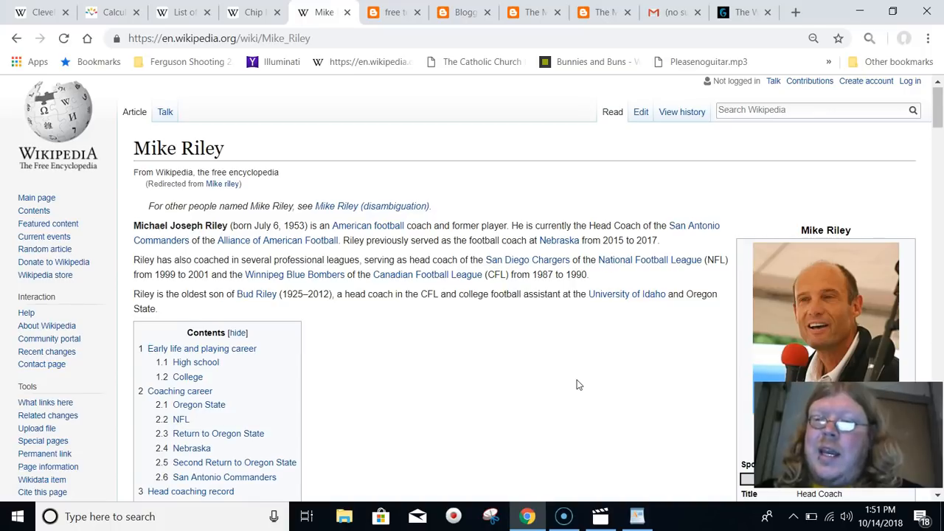
- Search Wikipedia for 'chip kelly' and skim his early coaching years, returning to the top
left_click(793, 110)
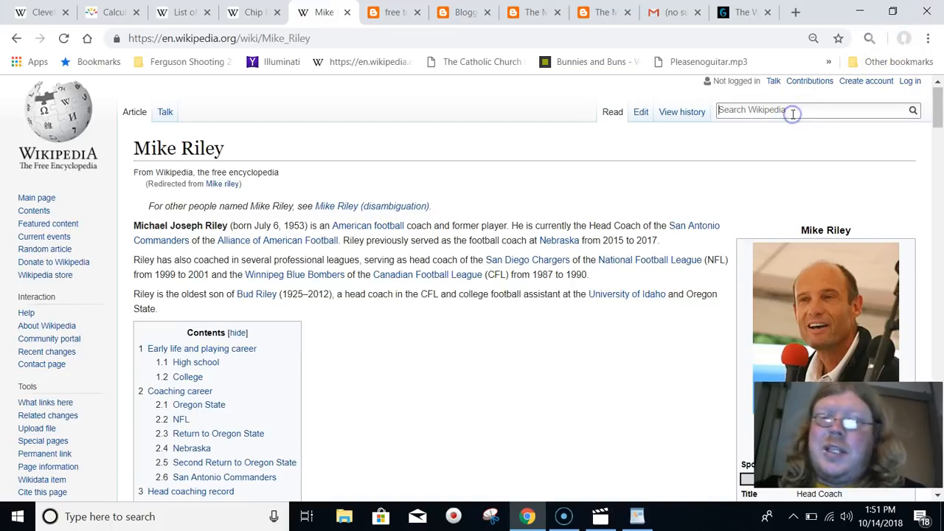
type("chip kelly")
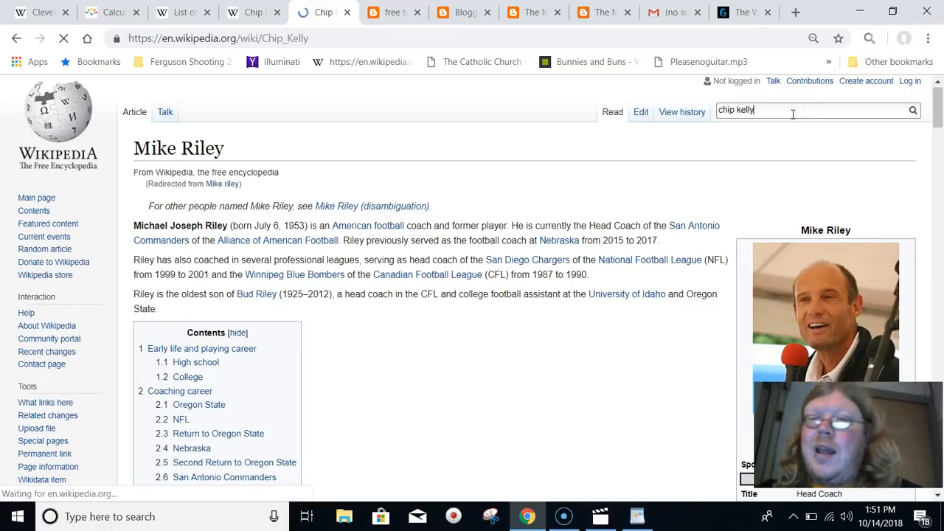
key("Return")
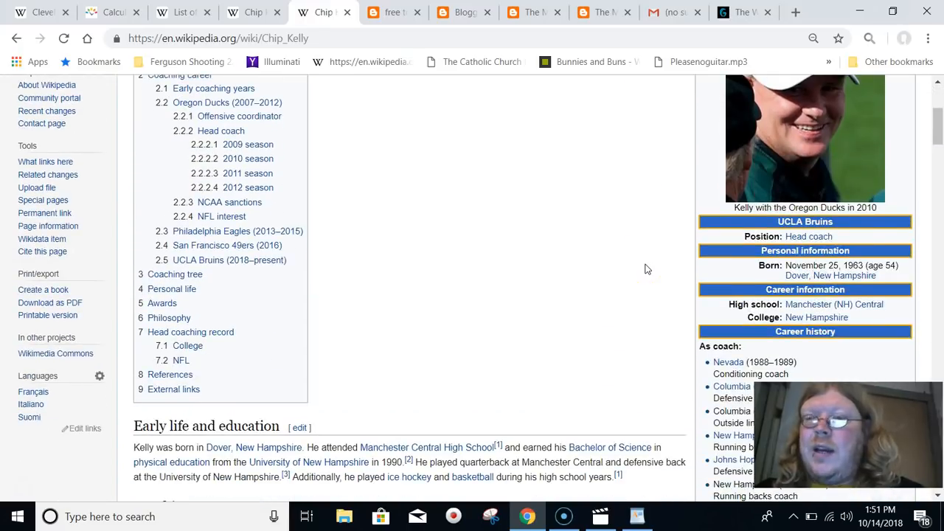
scroll("down", 3)
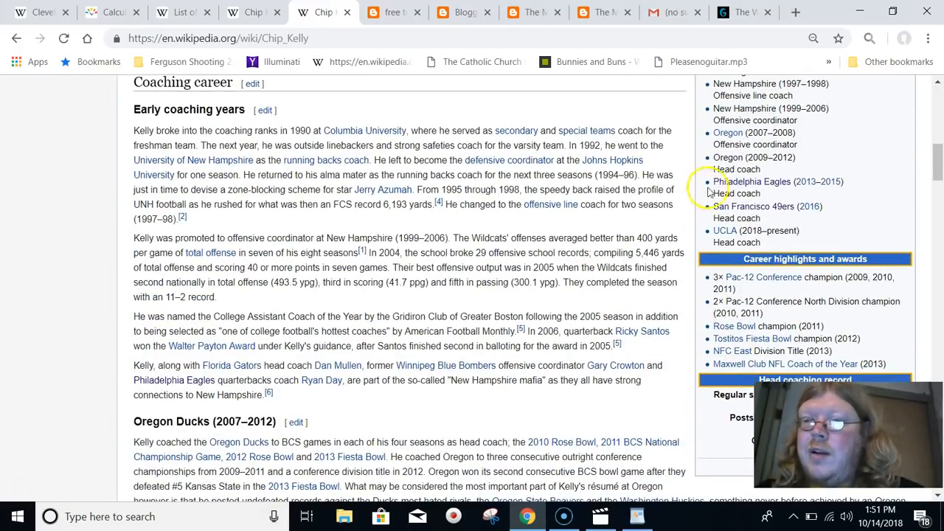
mouse_move(809, 206)
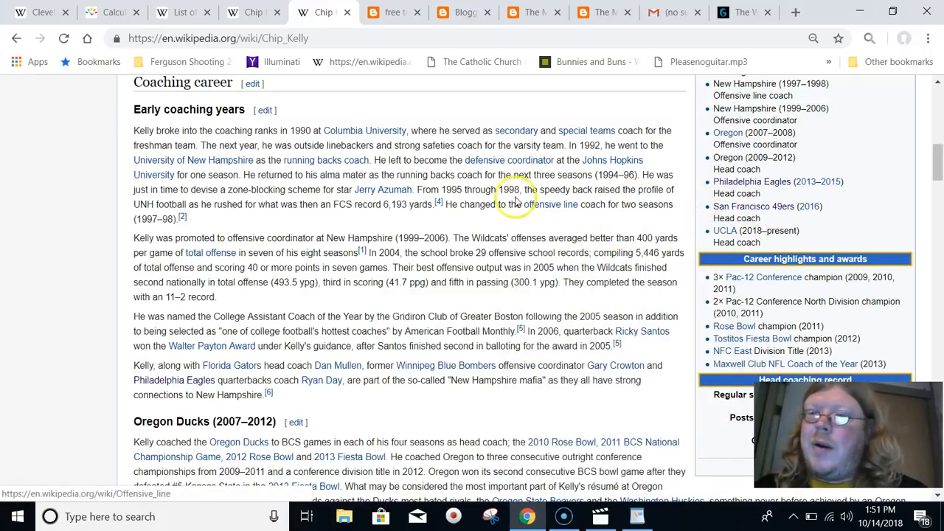
mouse_move(724, 230)
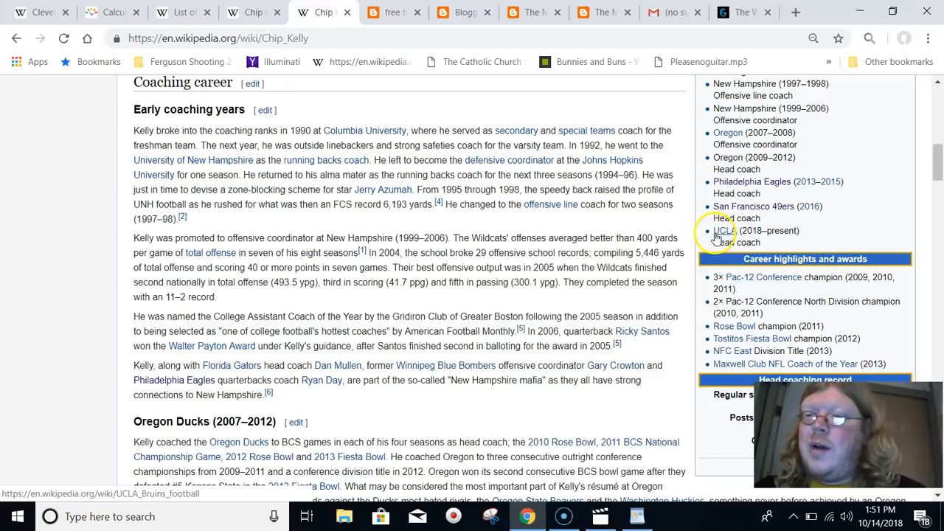
scroll("up", 3)
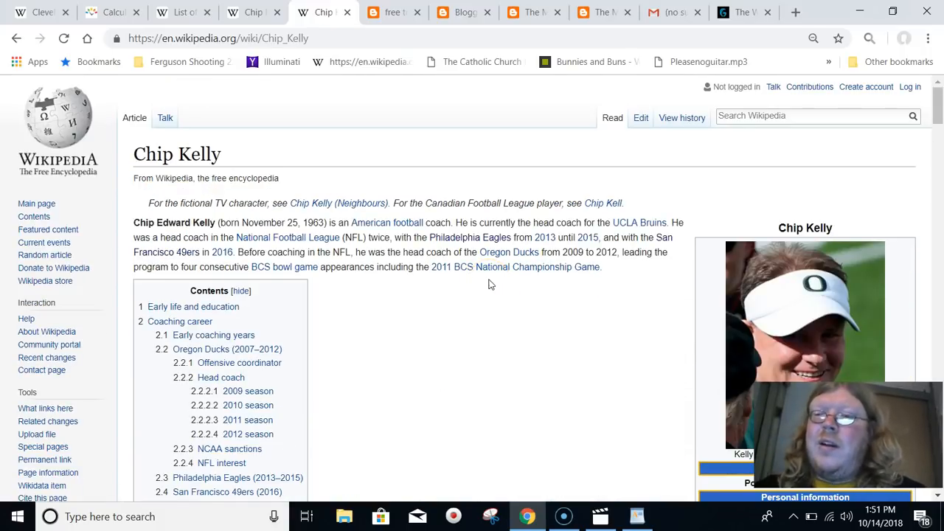
mouse_move(15, 472)
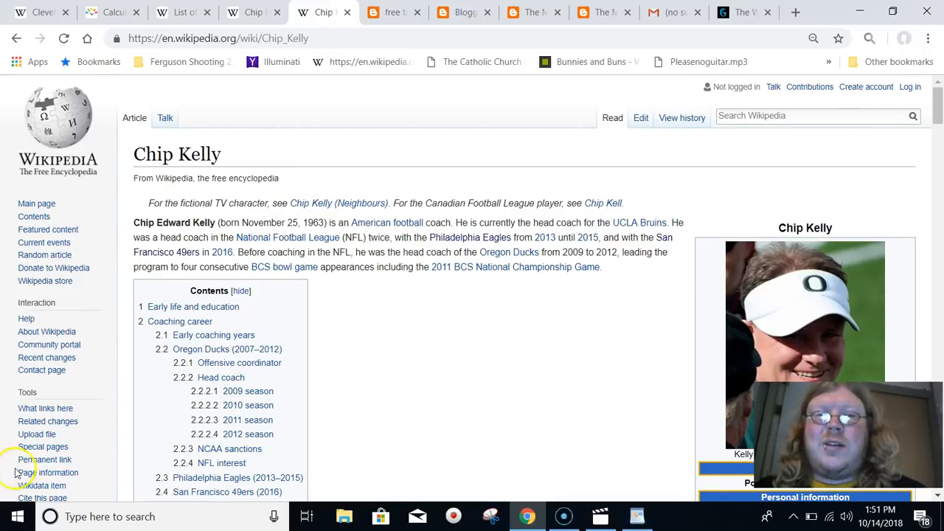
- Finish reading the Chip Kelly article, then switch back to the Mindless Freaks tab
scroll("down", 3)
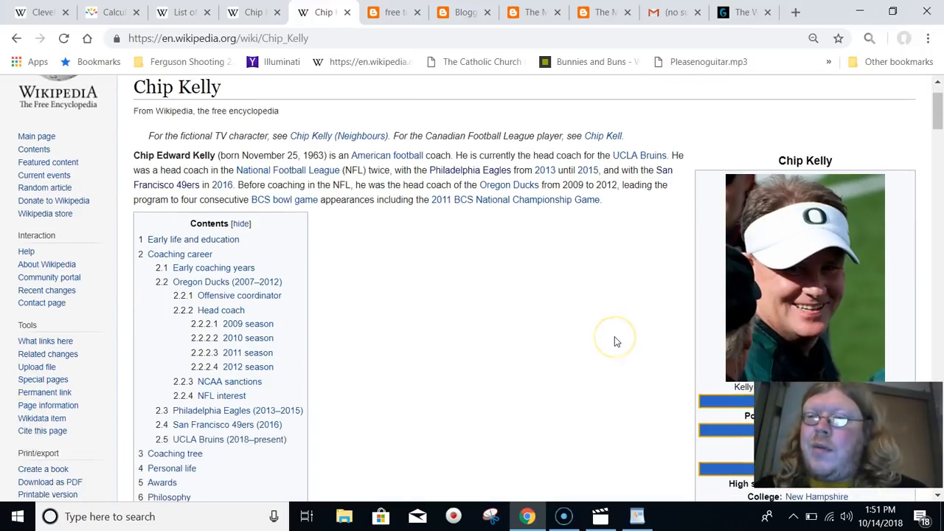
scroll("down", 3)
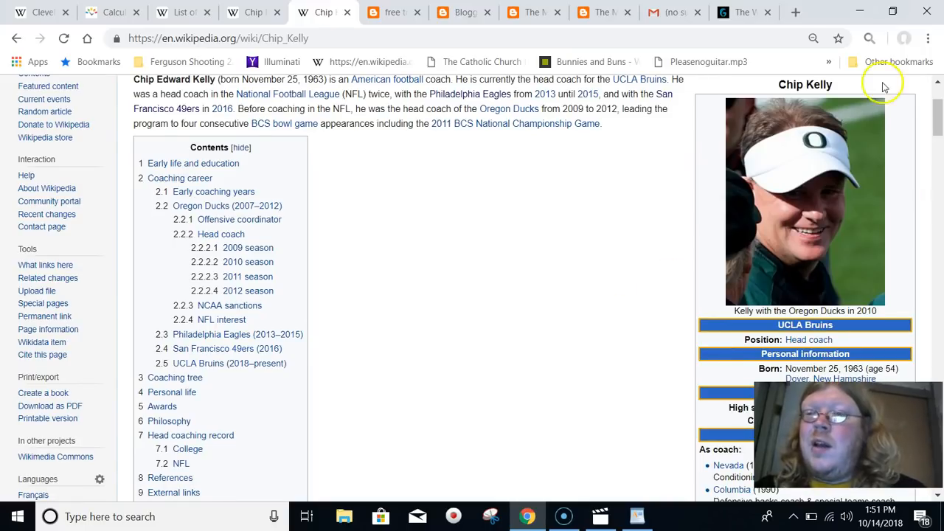
mouse_move(723, 166)
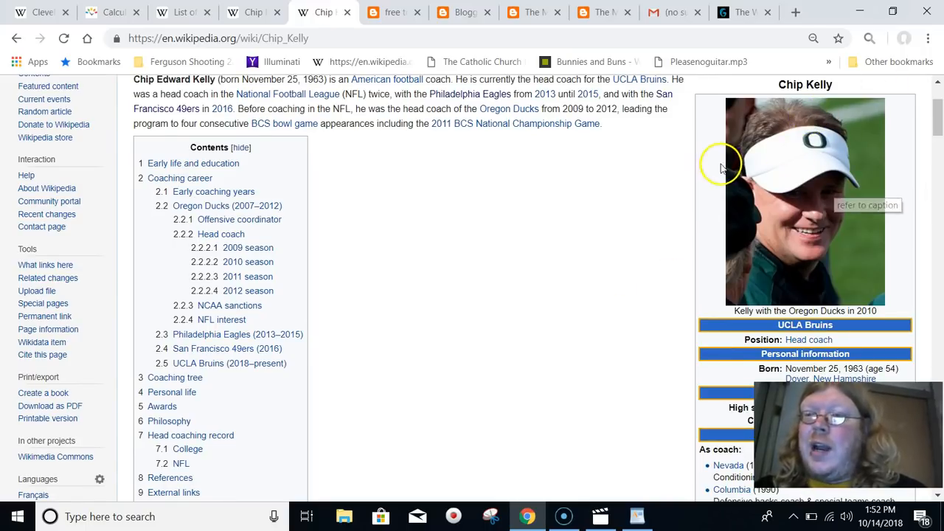
mouse_move(639, 205)
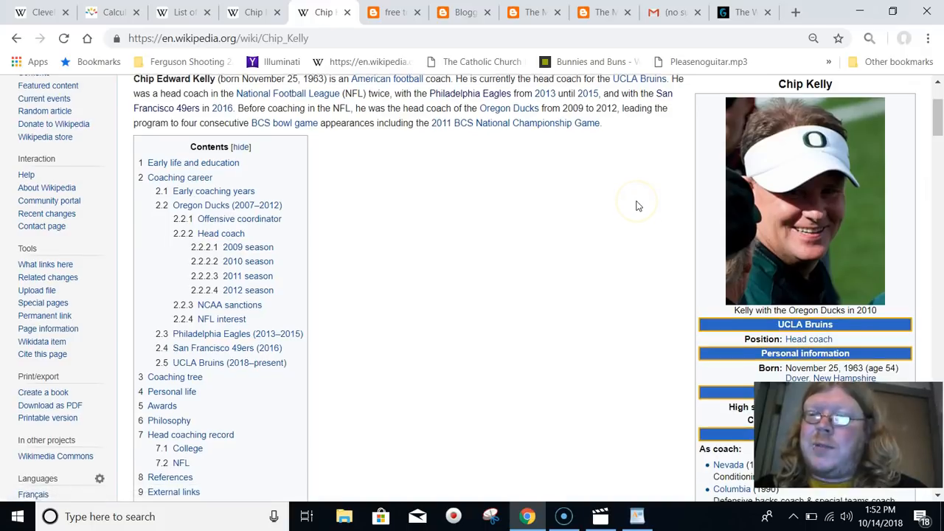
scroll("down", 3)
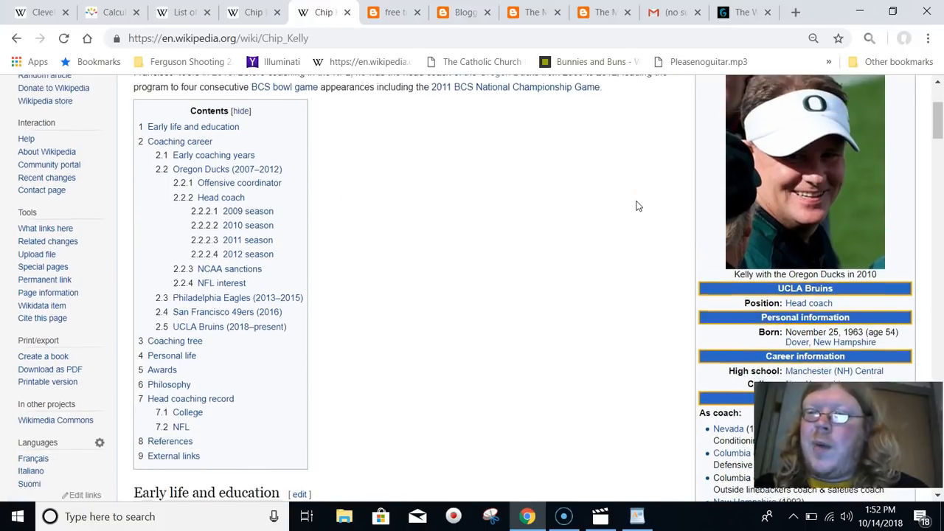
scroll("up", 3)
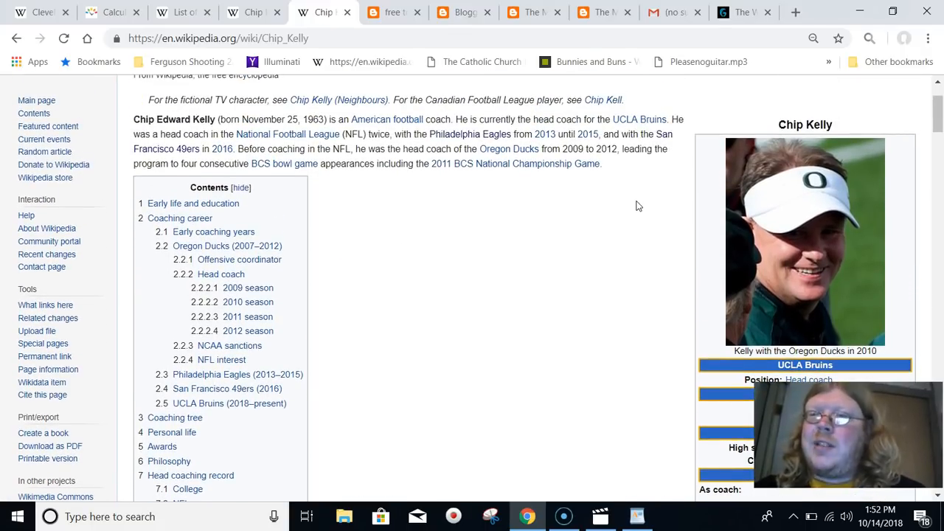
mouse_move(735, 183)
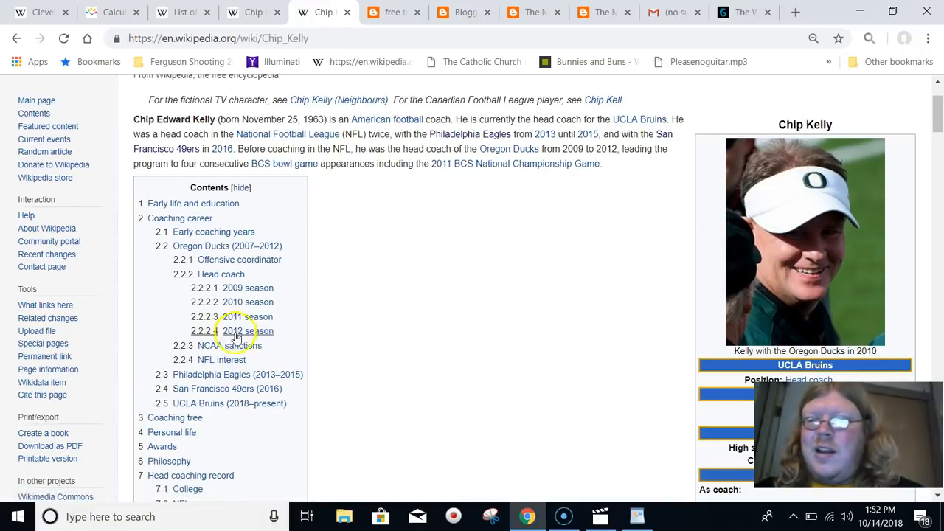
scroll("up", 3)
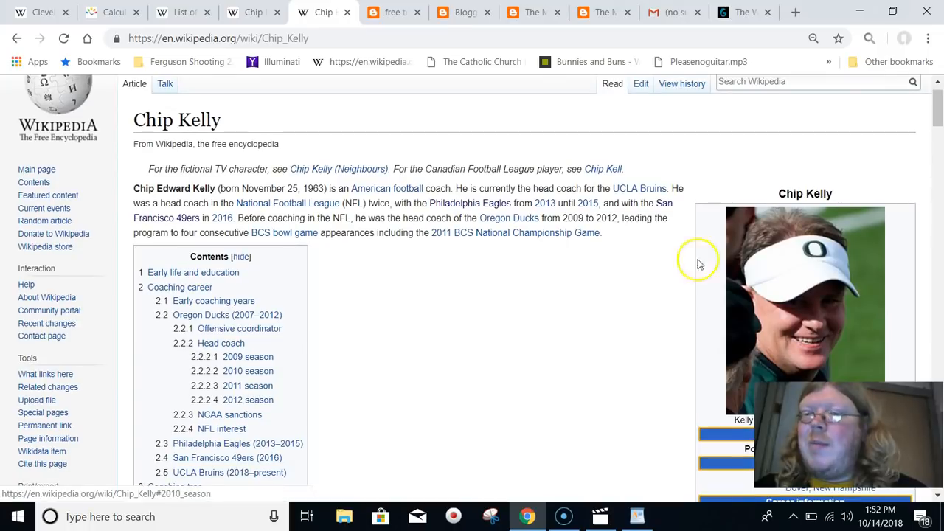
mouse_move(793, 287)
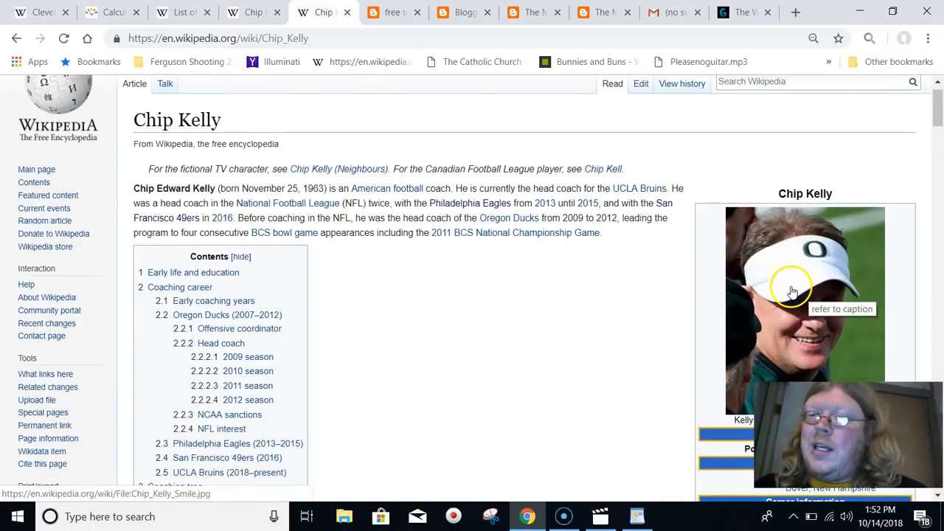
scroll("down", 3)
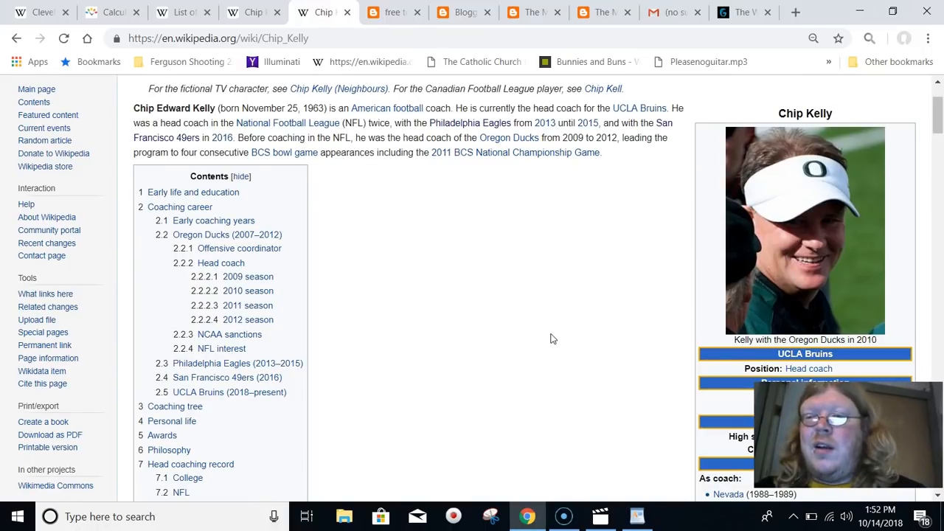
scroll("up", 3)
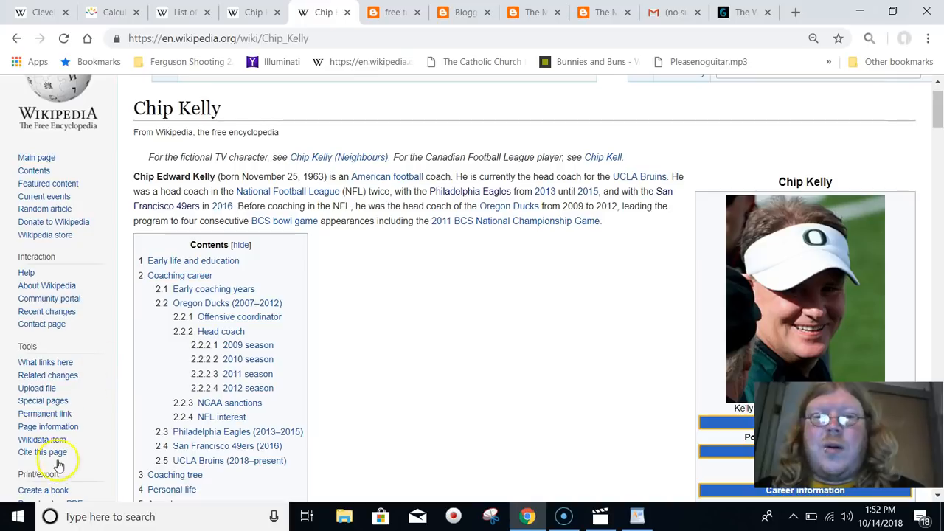
mouse_move(26, 493)
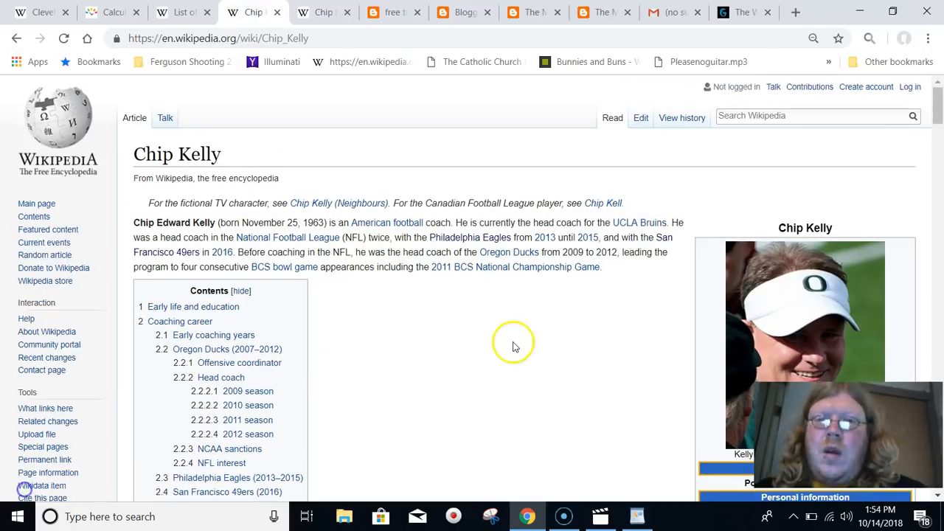
scroll("down", 3)
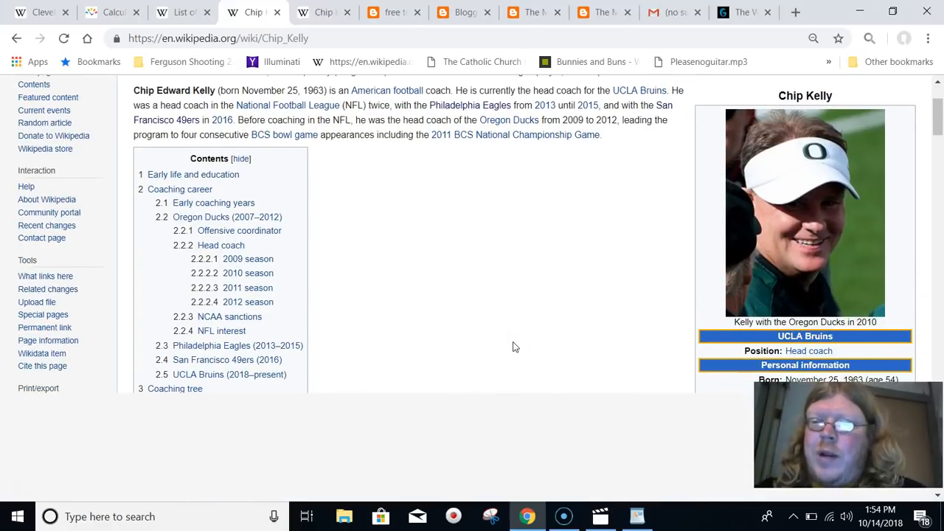
mouse_move(465, 13)
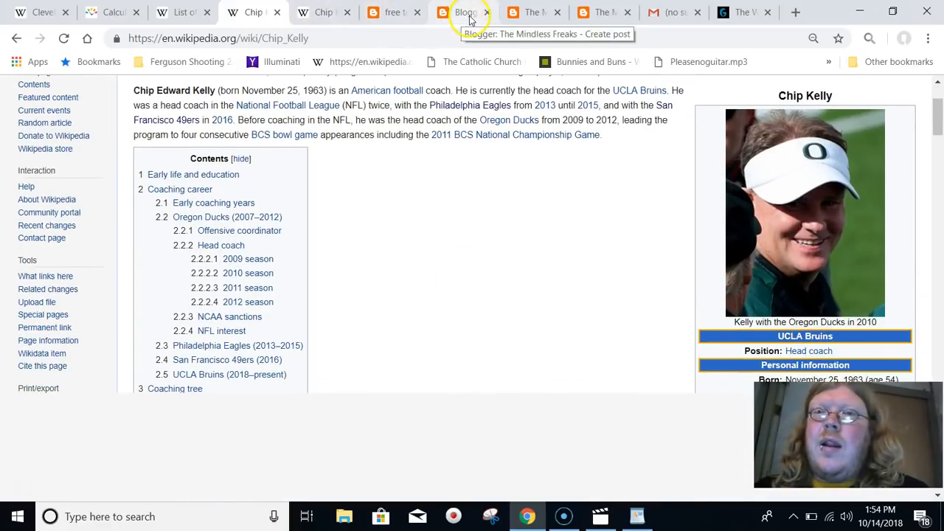
left_click(463, 12)
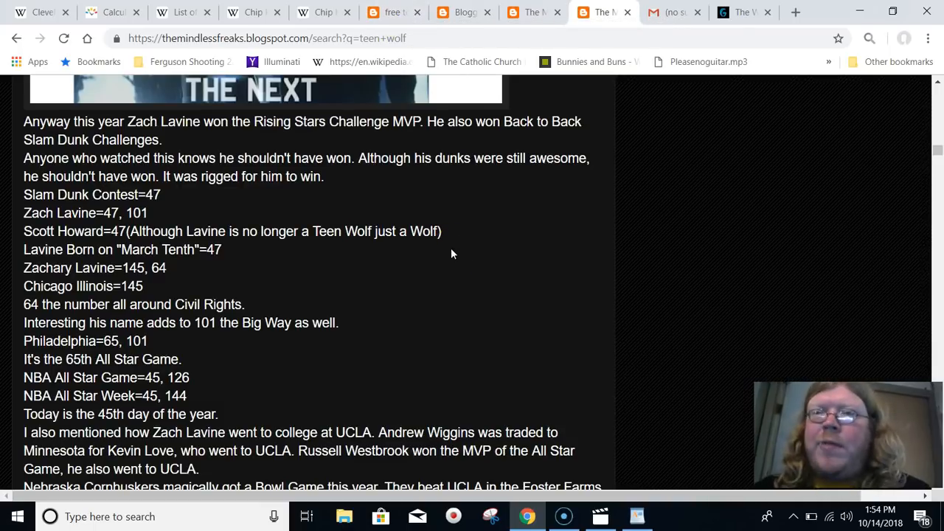
mouse_move(588, 153)
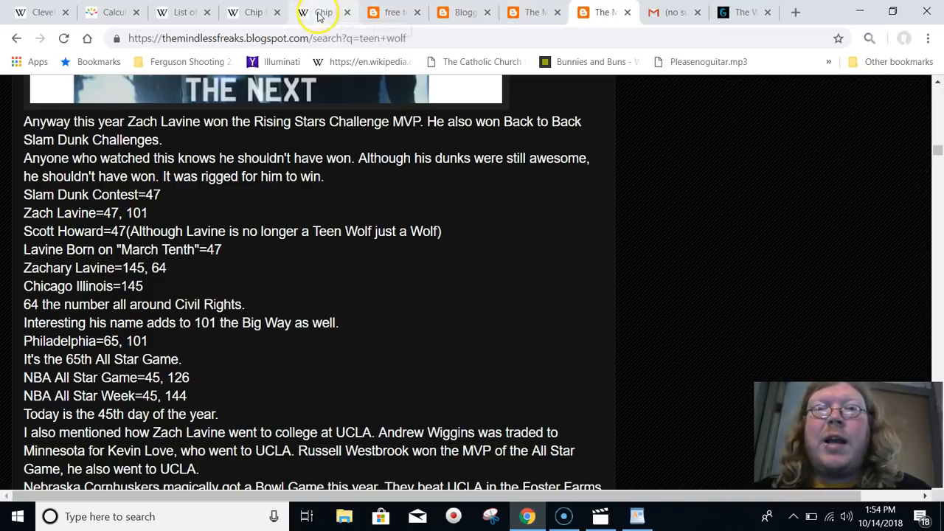
mouse_move(317, 13)
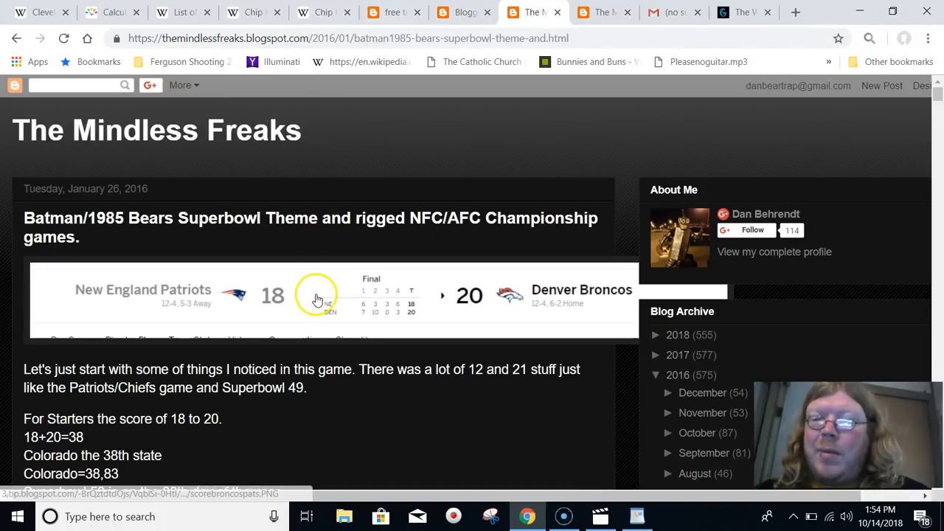
- Glance at the Teen Wolf search results, then return to the Batman/1985 Bears post
left_click(601, 13)
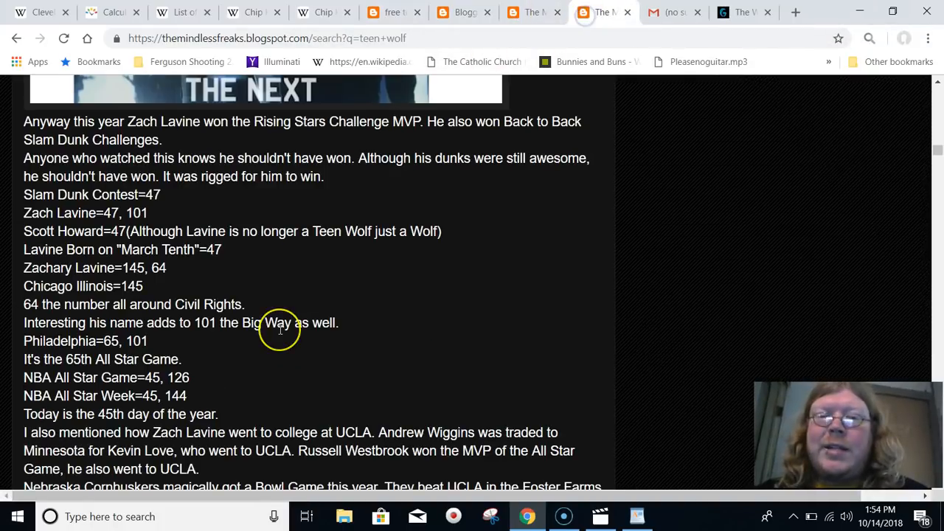
scroll("down", 3)
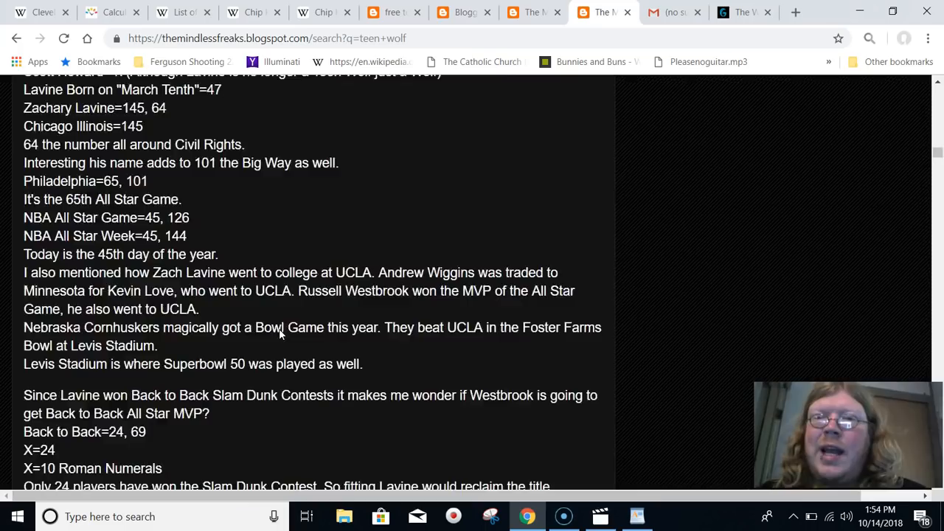
left_click(531, 12)
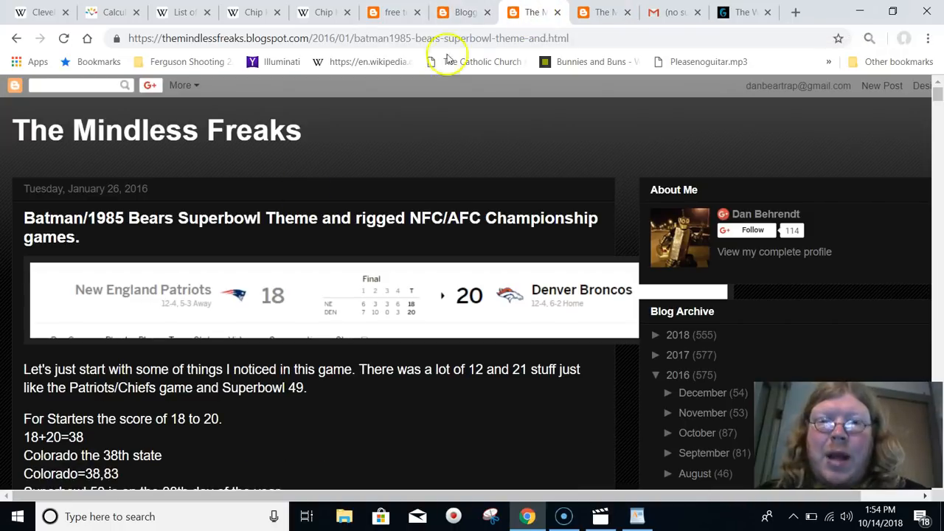
mouse_move(173, 124)
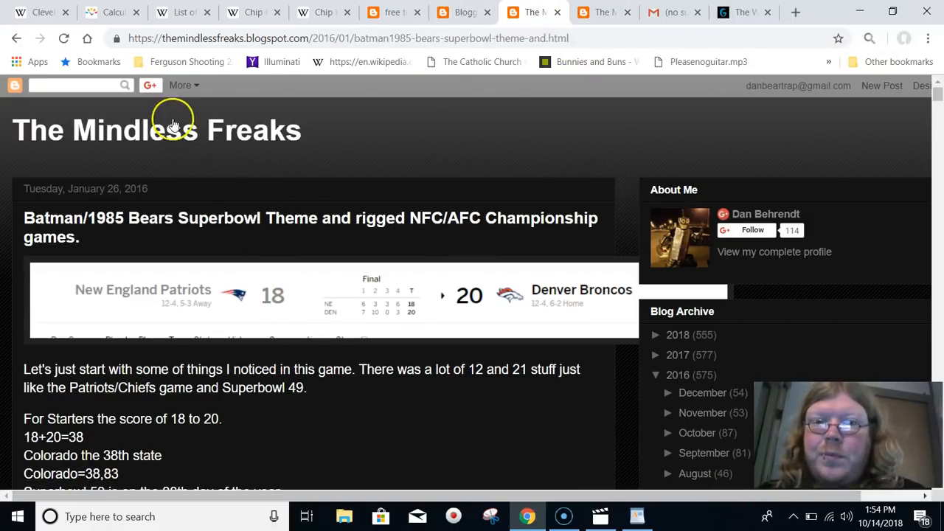
- Reopen the Blogger draft and read through the earthquake, Happy Gilmore and Chip Kelly paragraphs
left_click(463, 12)
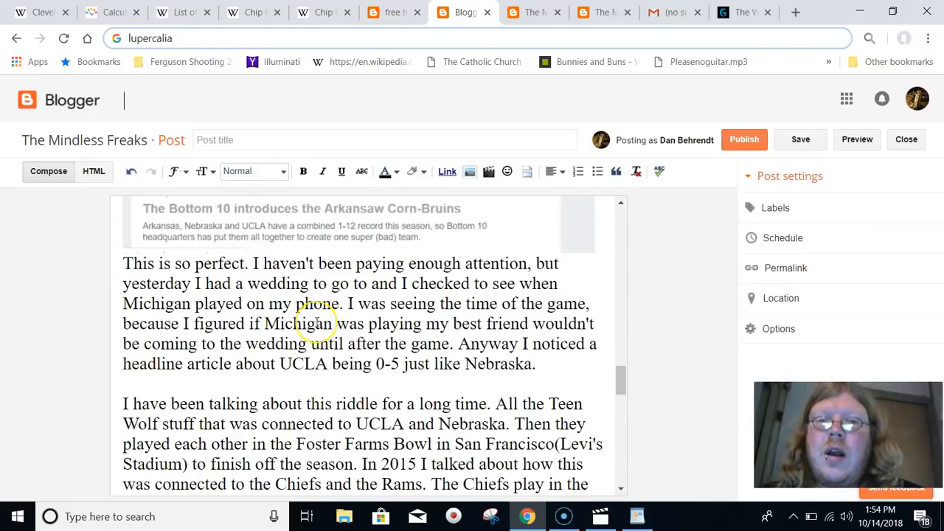
scroll("down", 3)
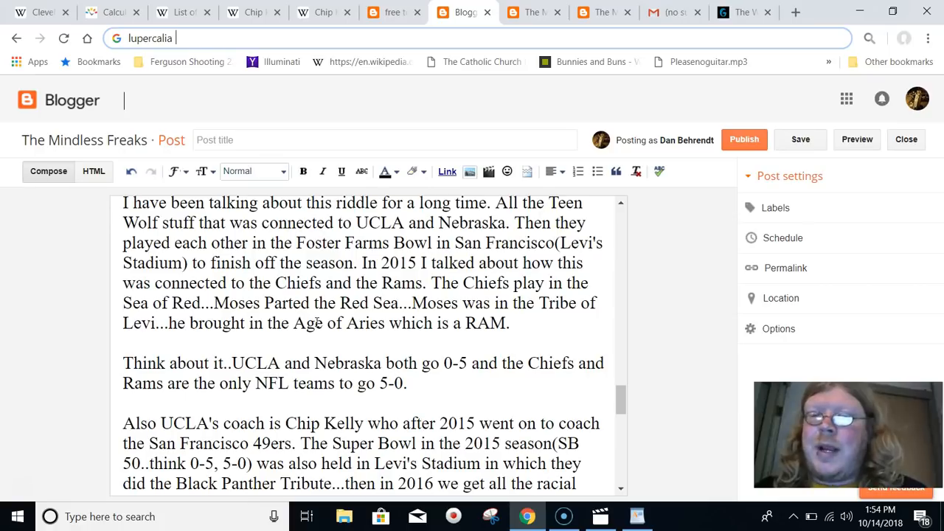
scroll("down", 3)
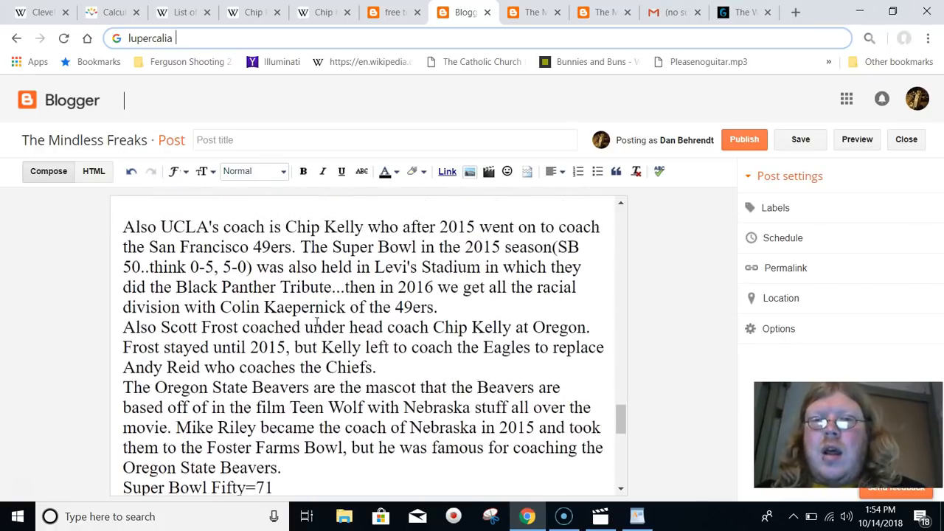
scroll("down", 3)
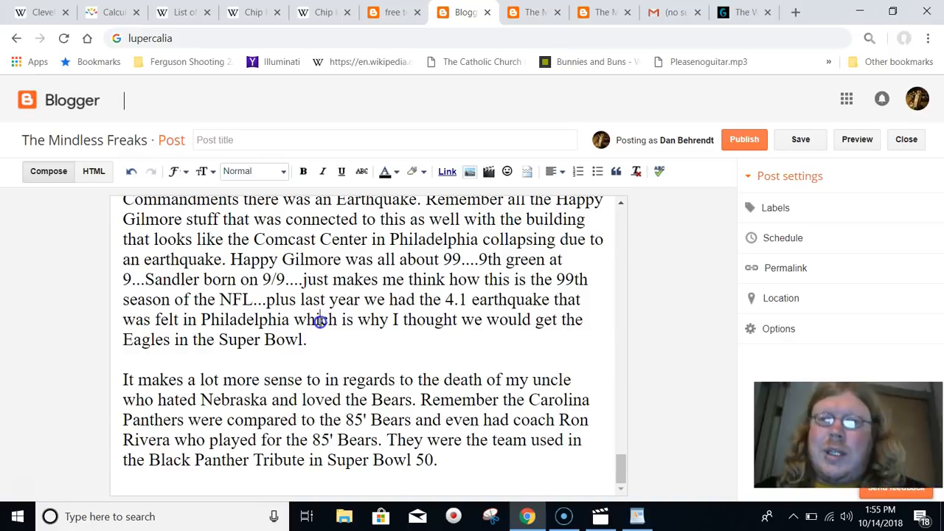
mouse_move(320, 323)
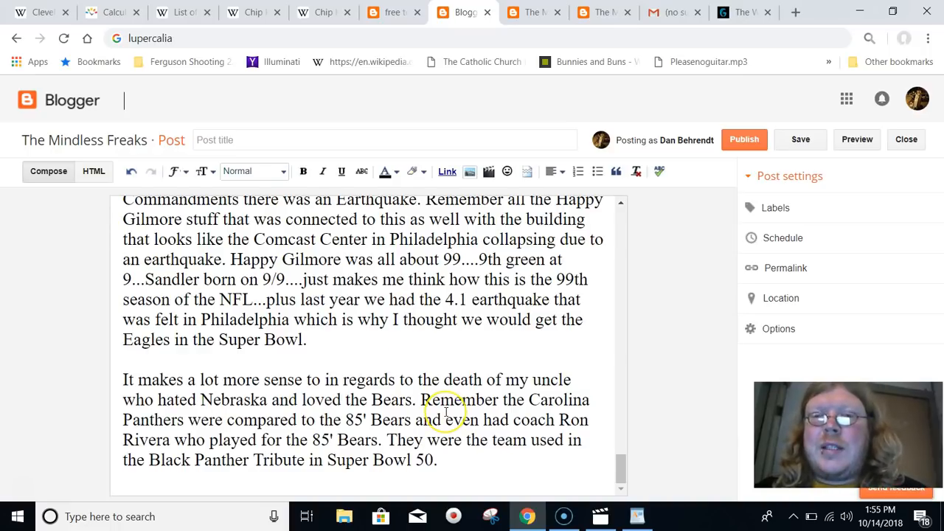
scroll("up", 3)
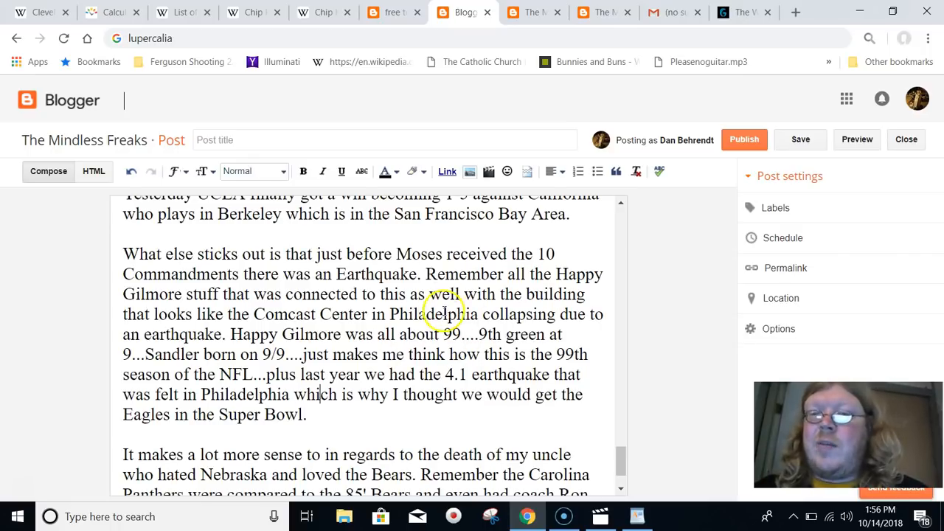
scroll("down", 3)
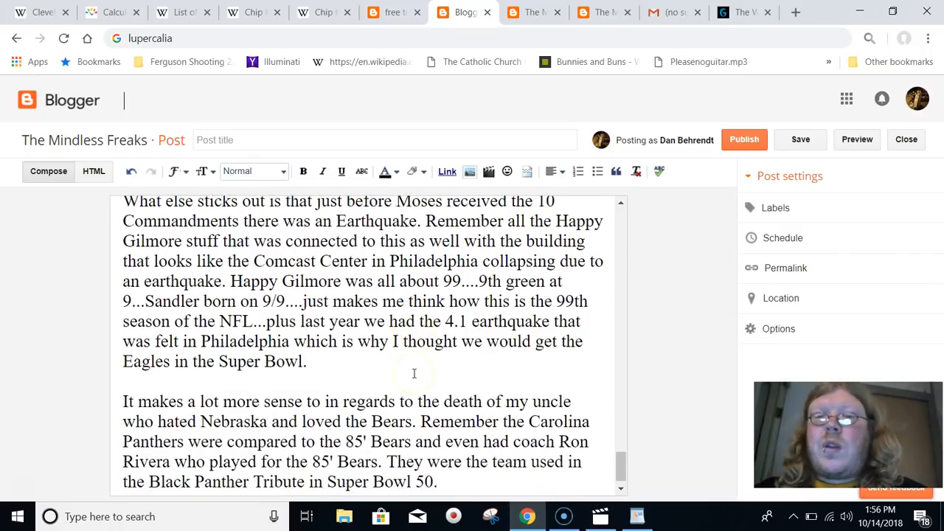
scroll("up", 3)
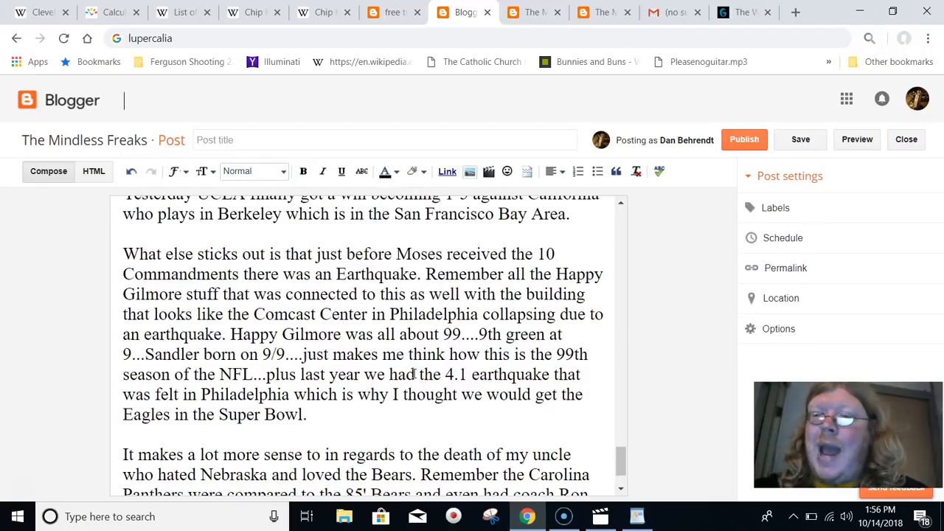
scroll("down", 3)
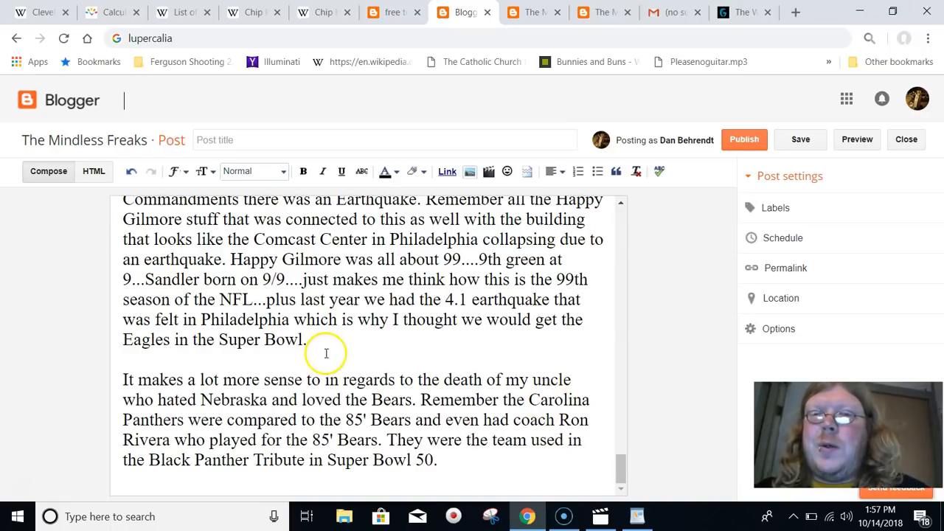
mouse_move(321, 341)
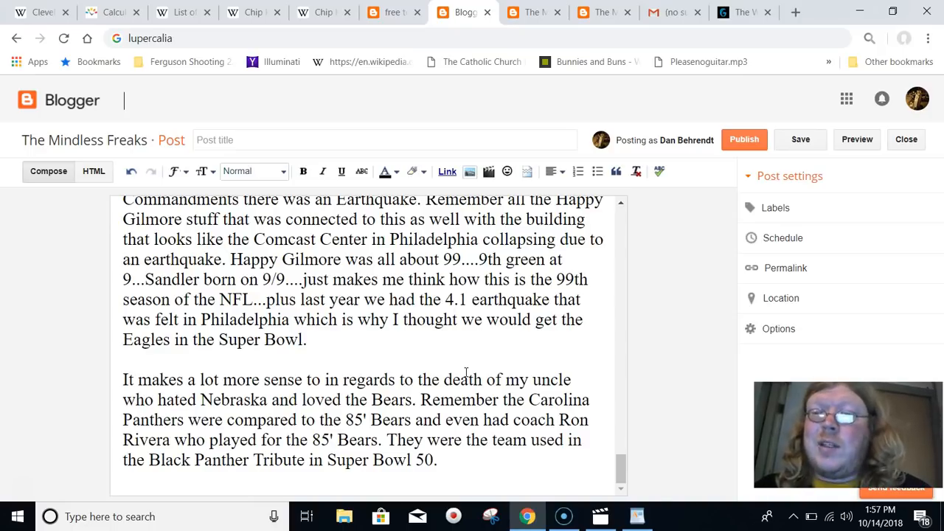
scroll("up", 3)
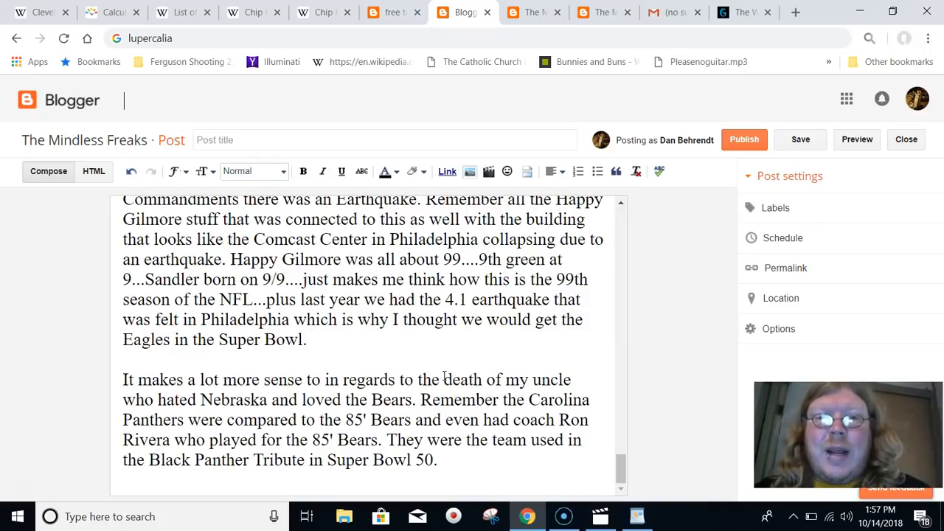
scroll("up", 3)
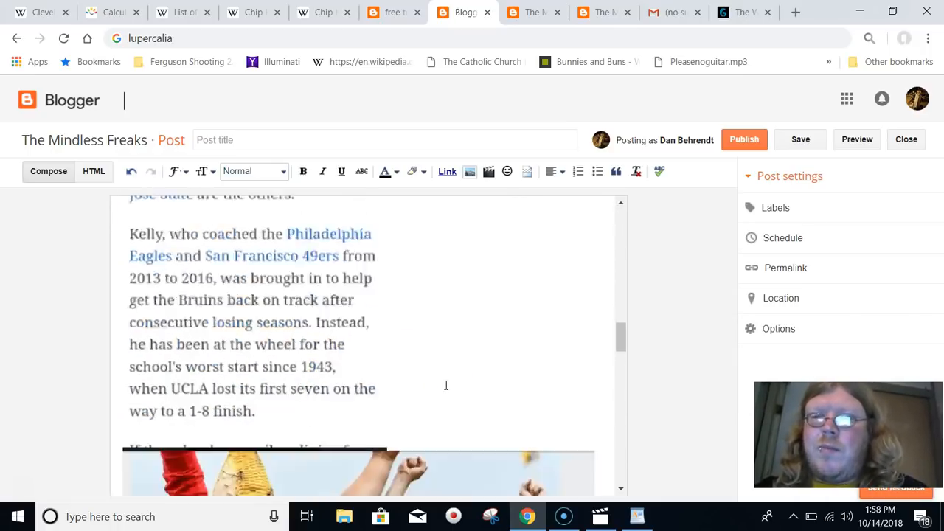
scroll("up", 3)
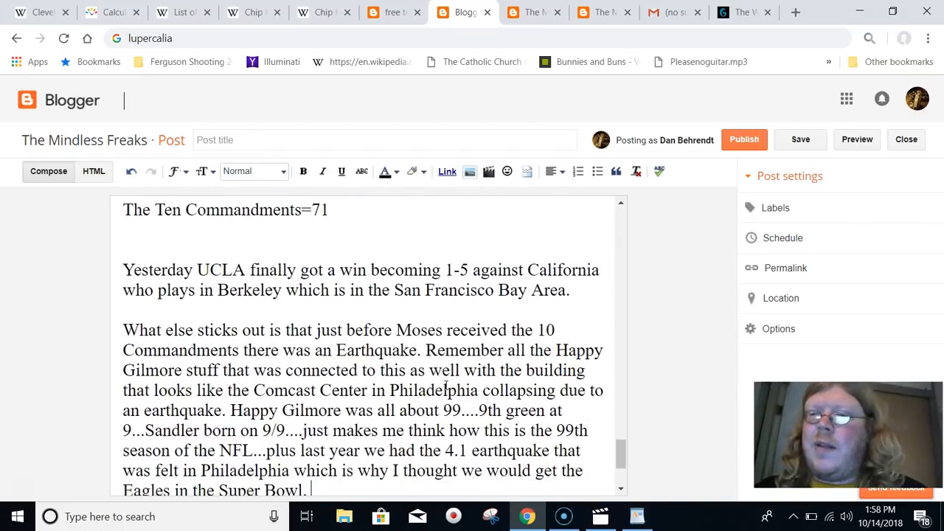
scroll("down", 3)
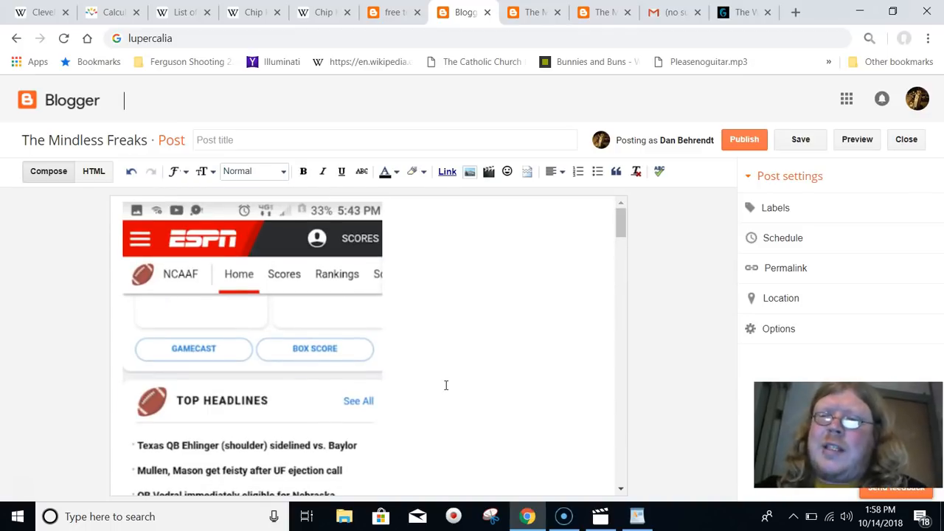
scroll("down", 3)
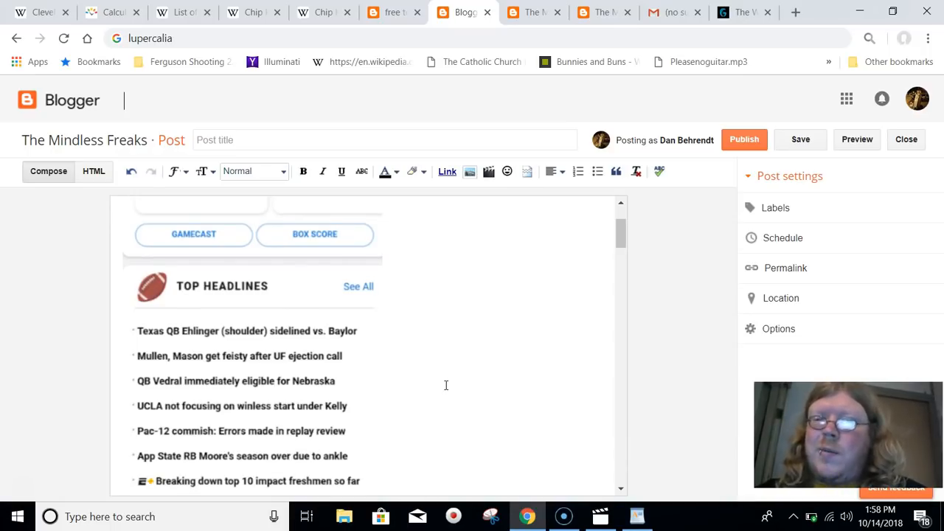
mouse_move(527, 425)
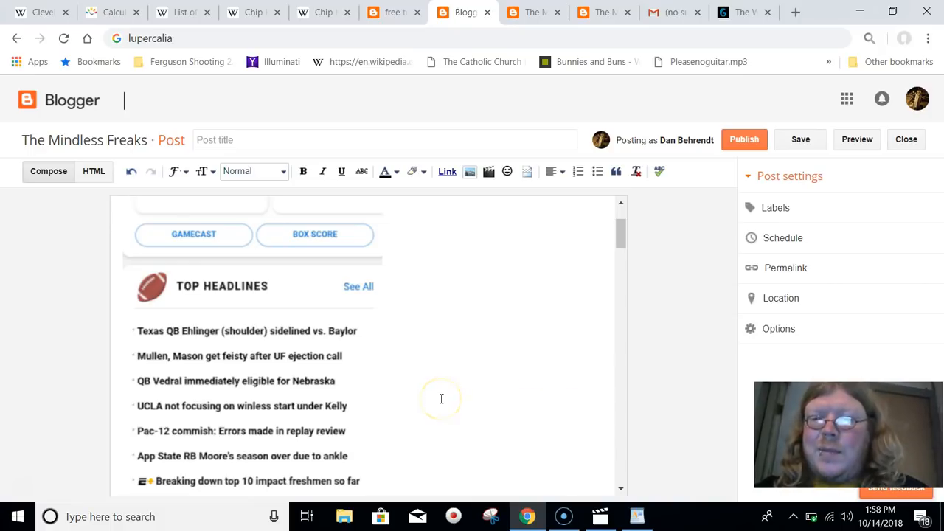
scroll("down", 3)
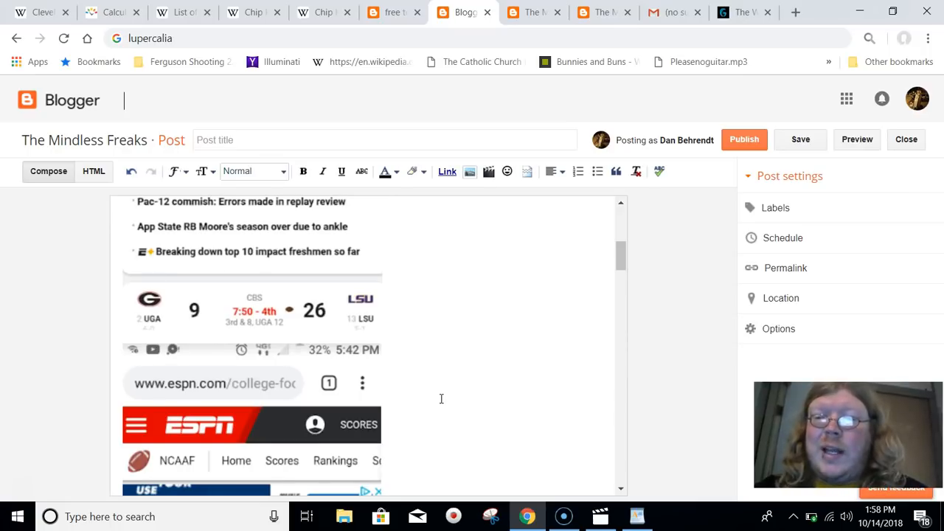
scroll("up", 3)
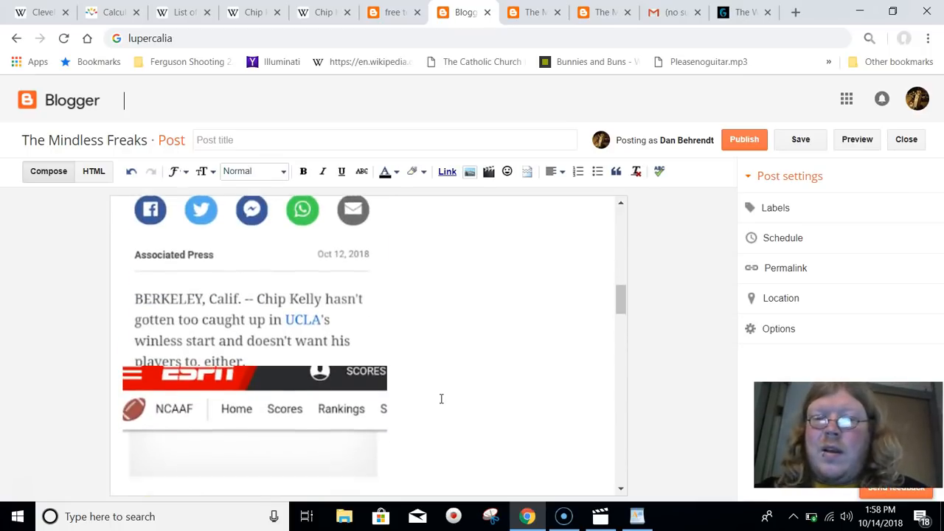
scroll("down", 3)
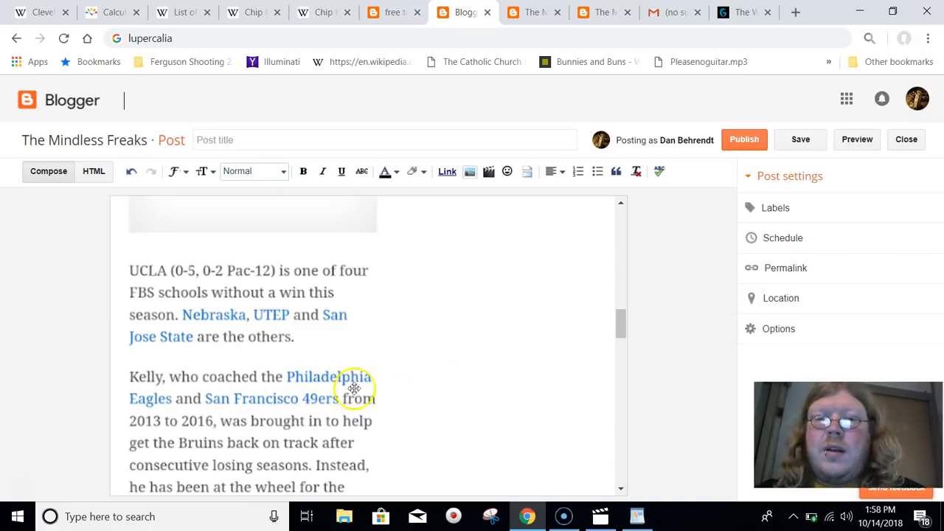
scroll("down", 3)
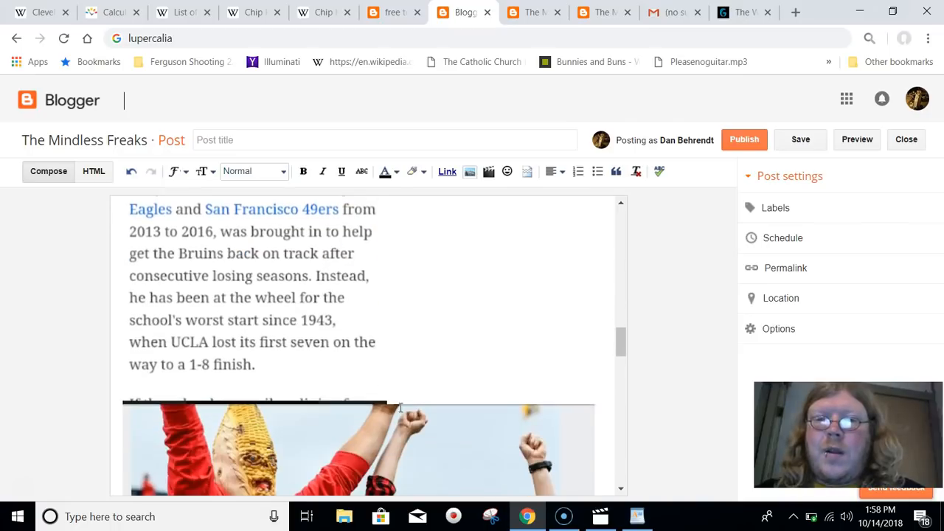
scroll("down", 3)
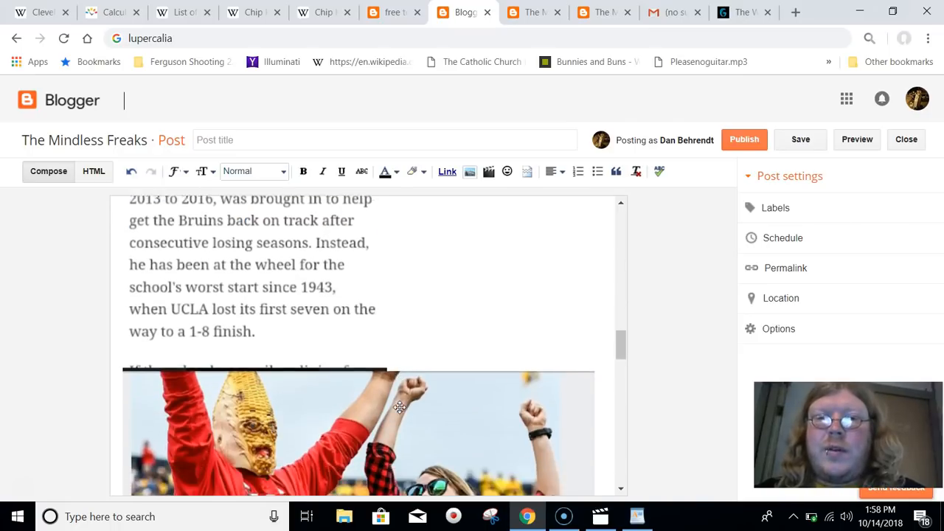
scroll("up", 3)
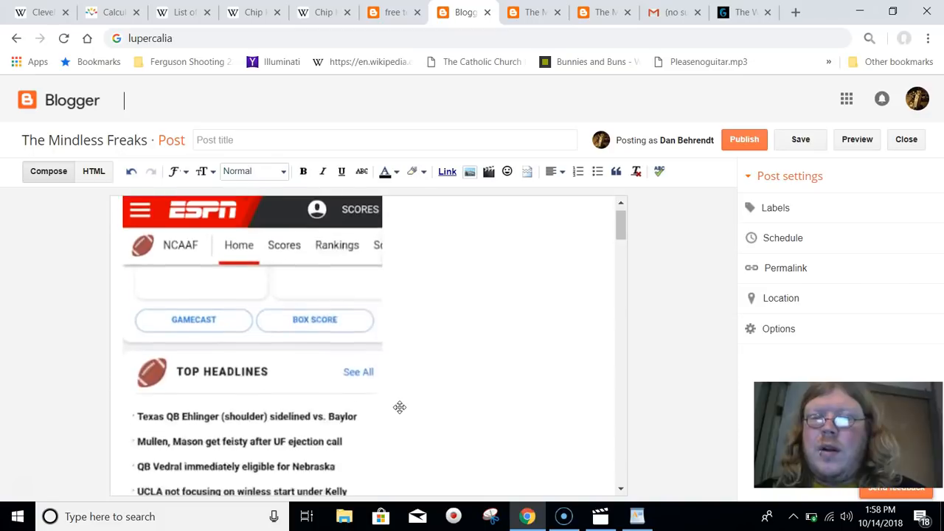